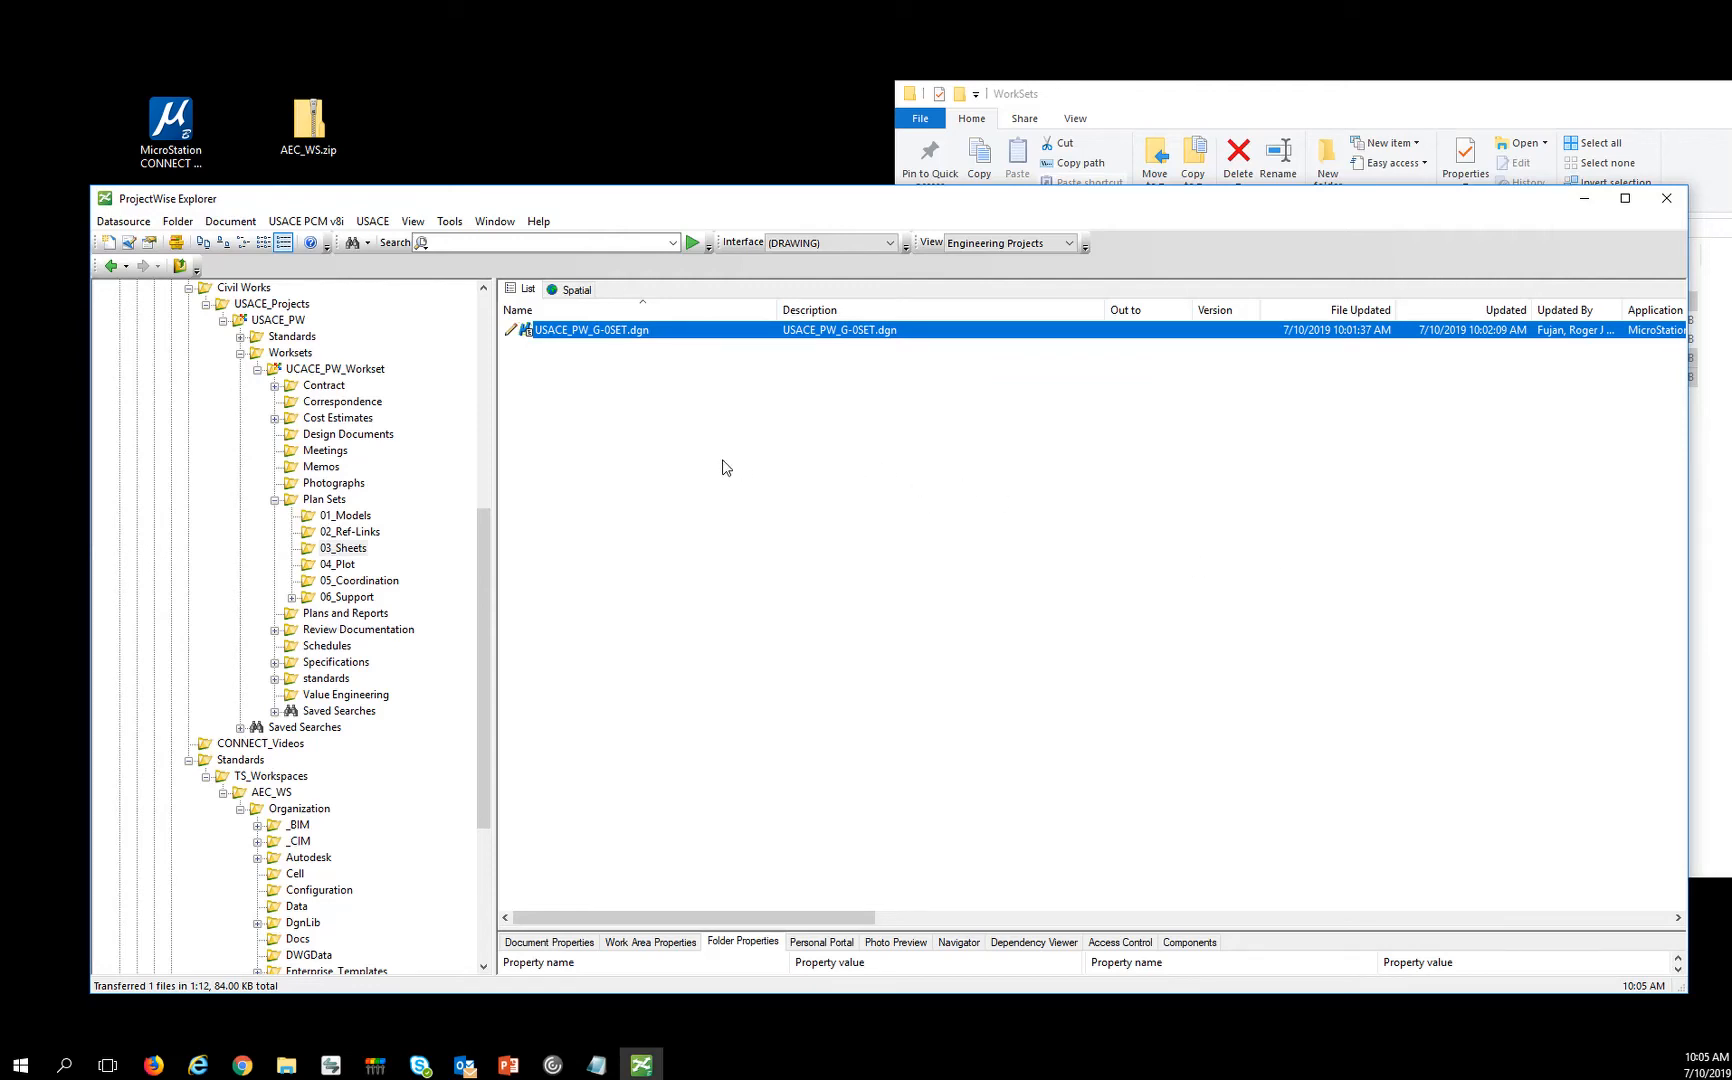
mouse_move(589, 393)
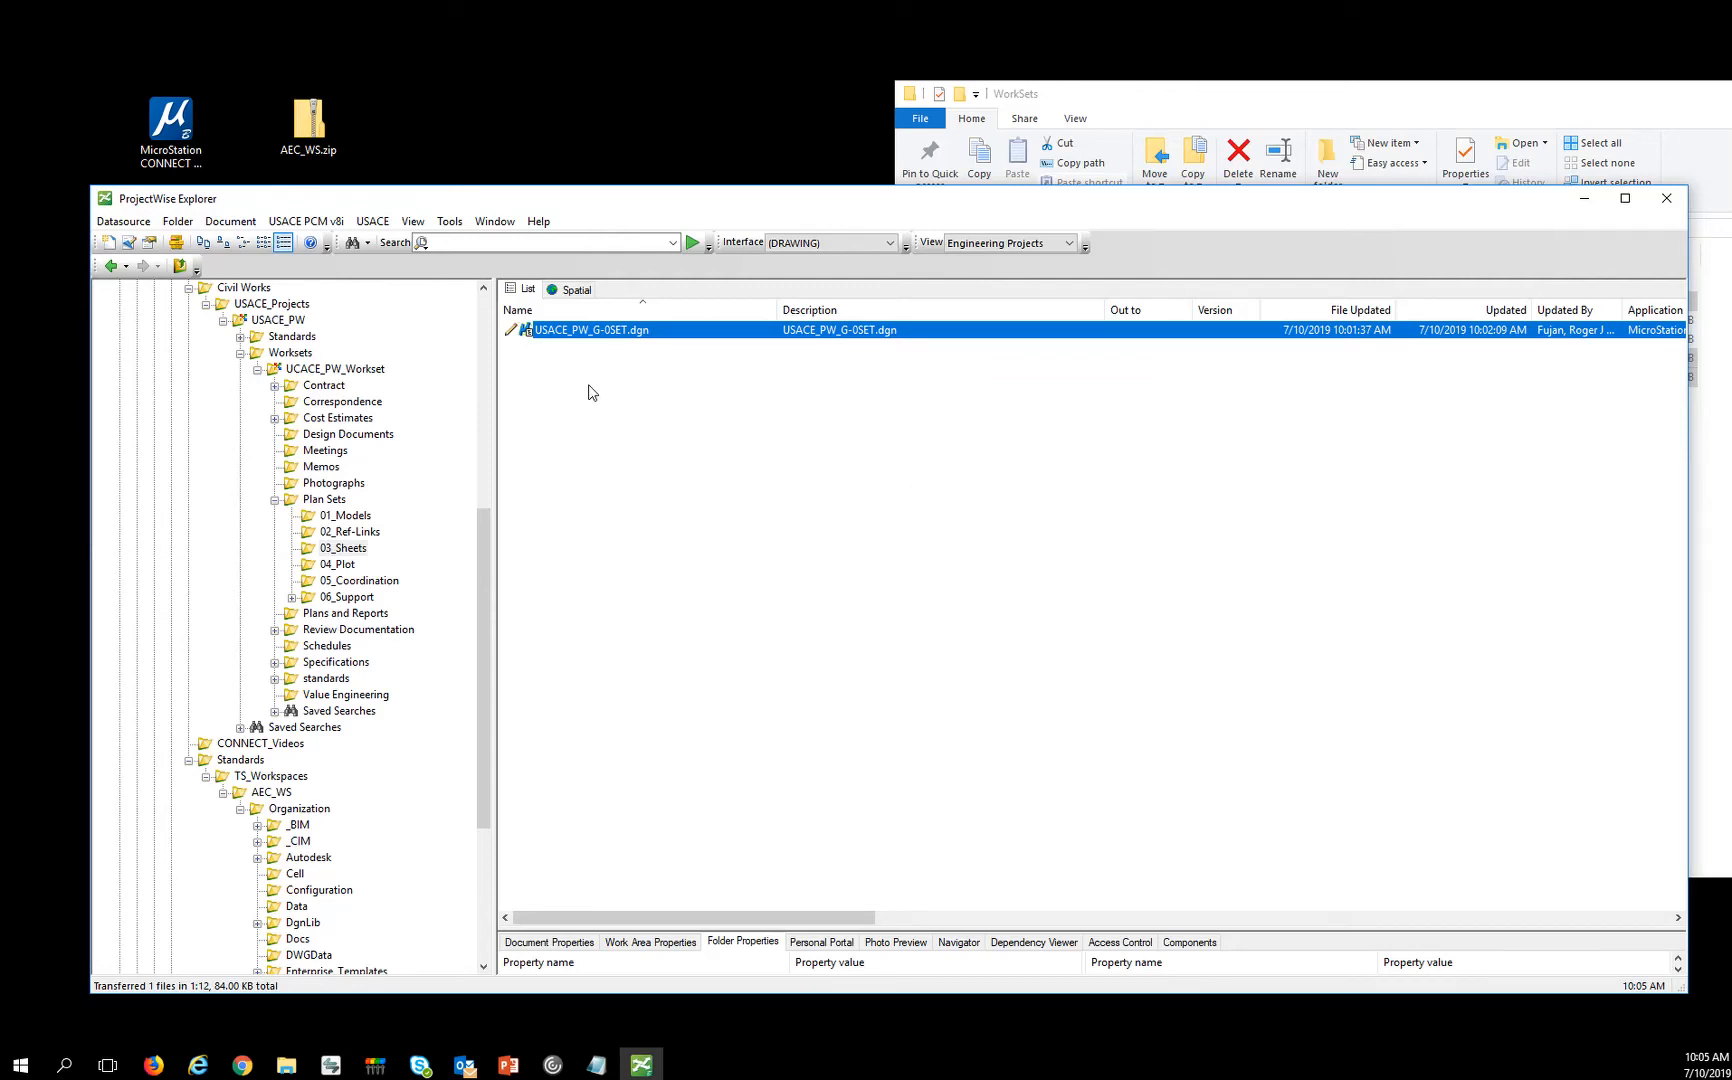
mouse_move(573, 385)
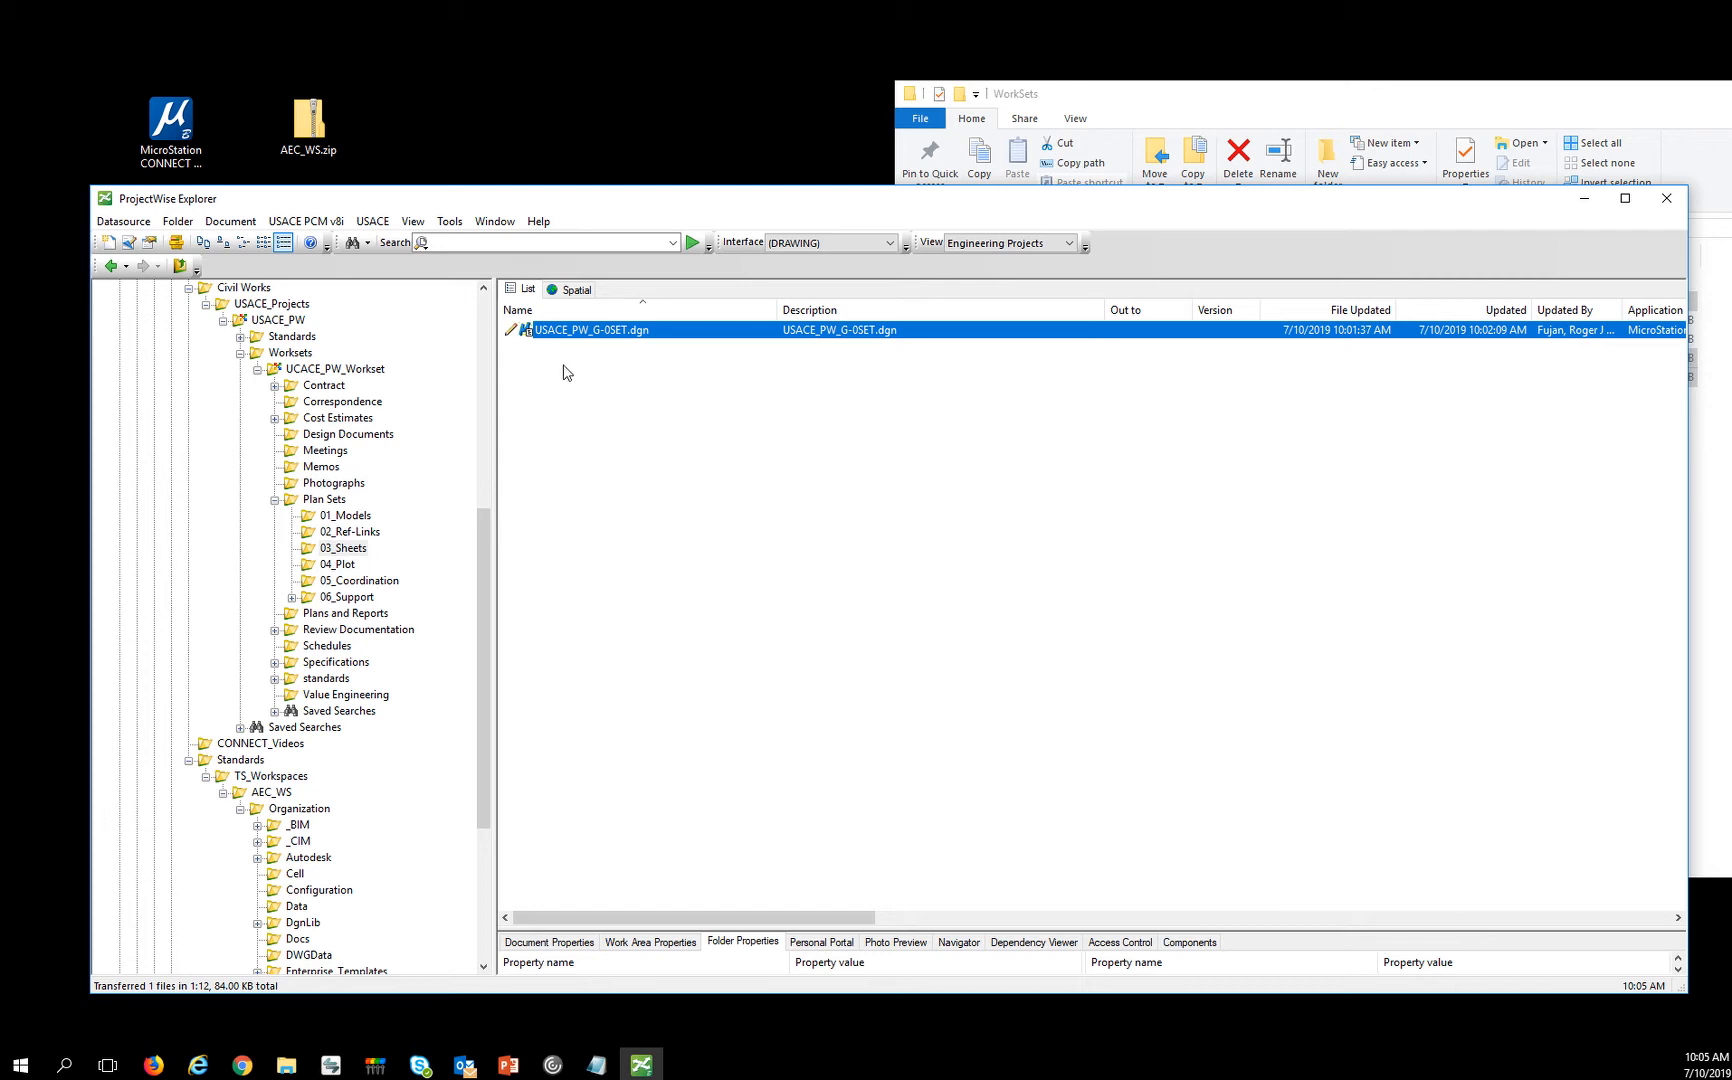
mouse_move(587, 375)
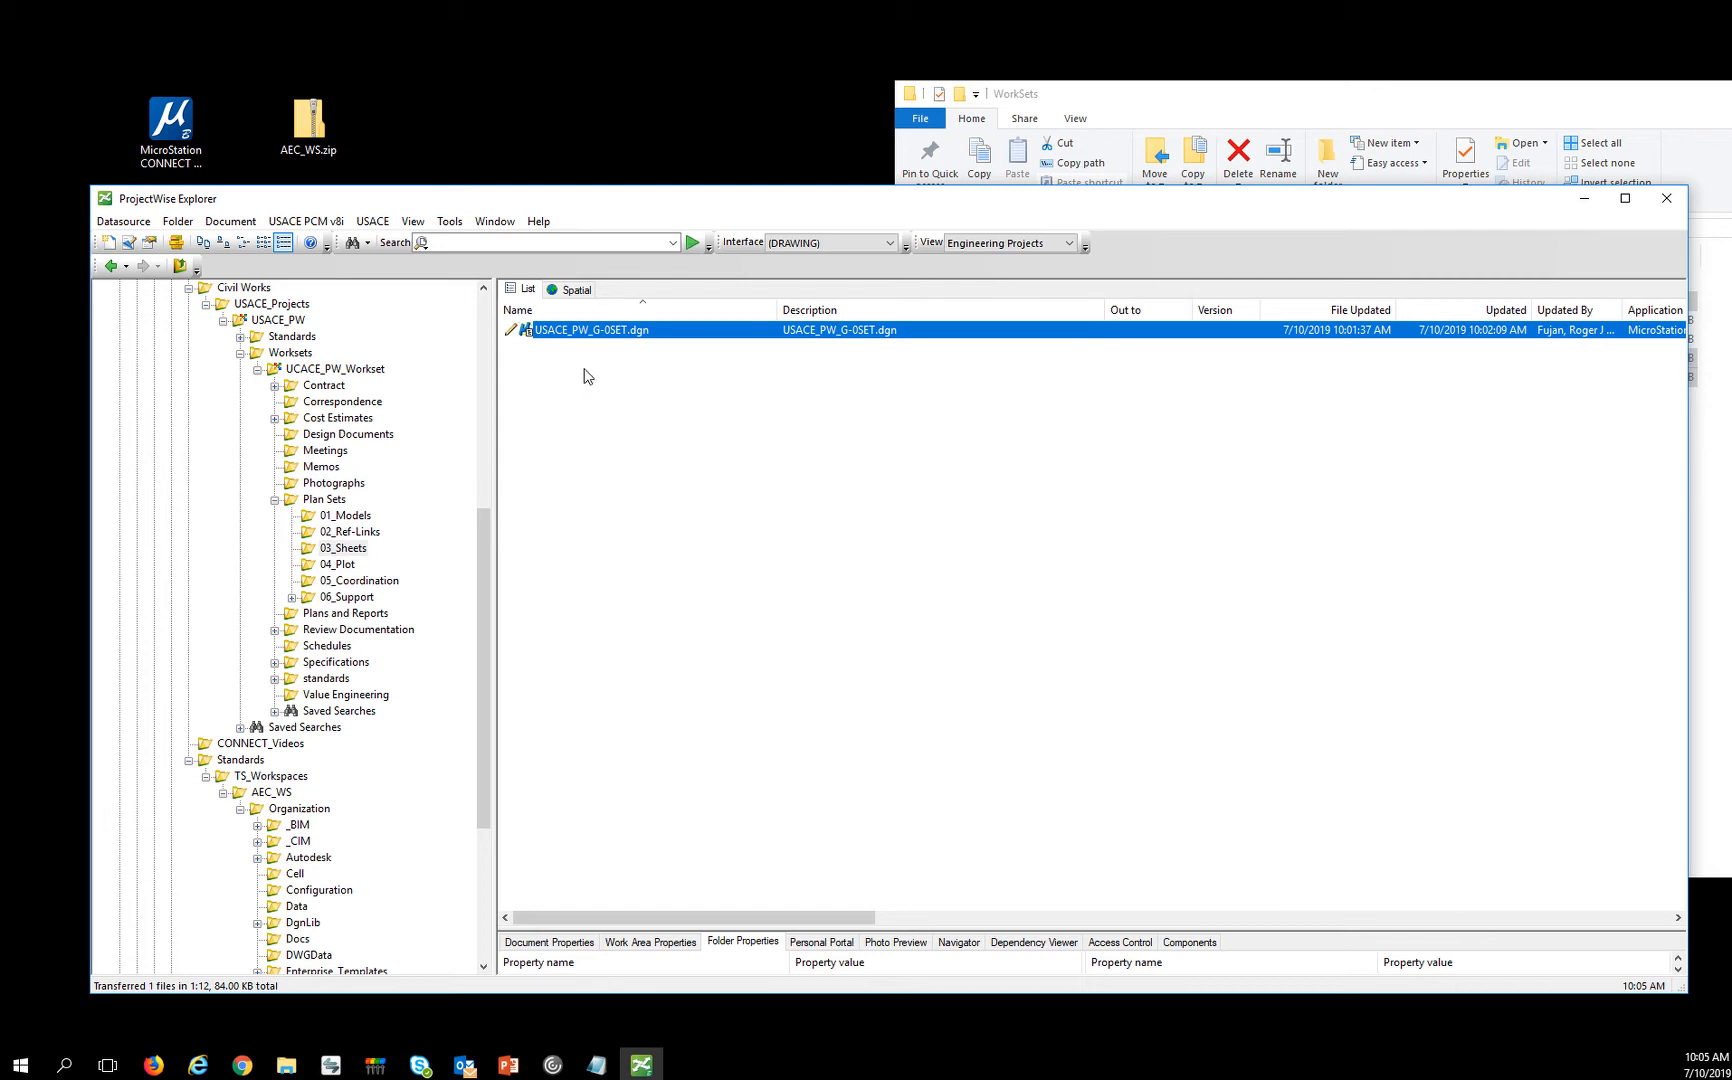
mouse_move(555, 342)
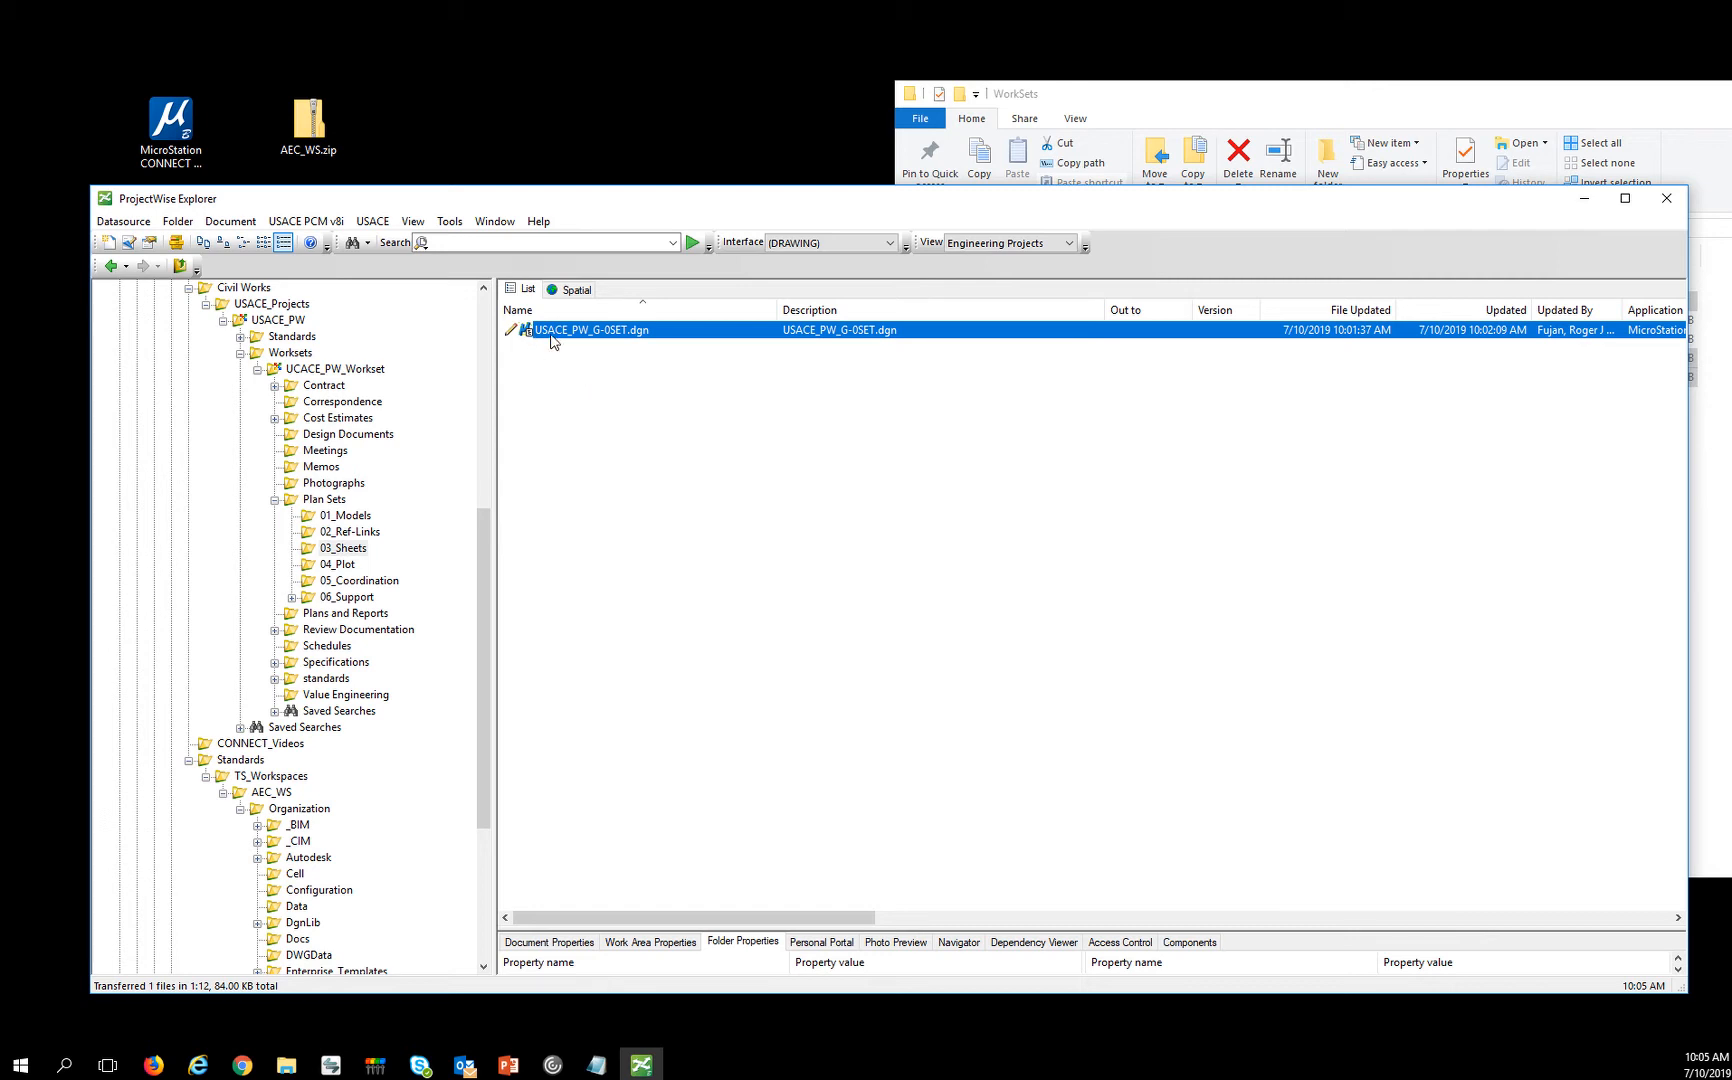
mouse_move(566, 335)
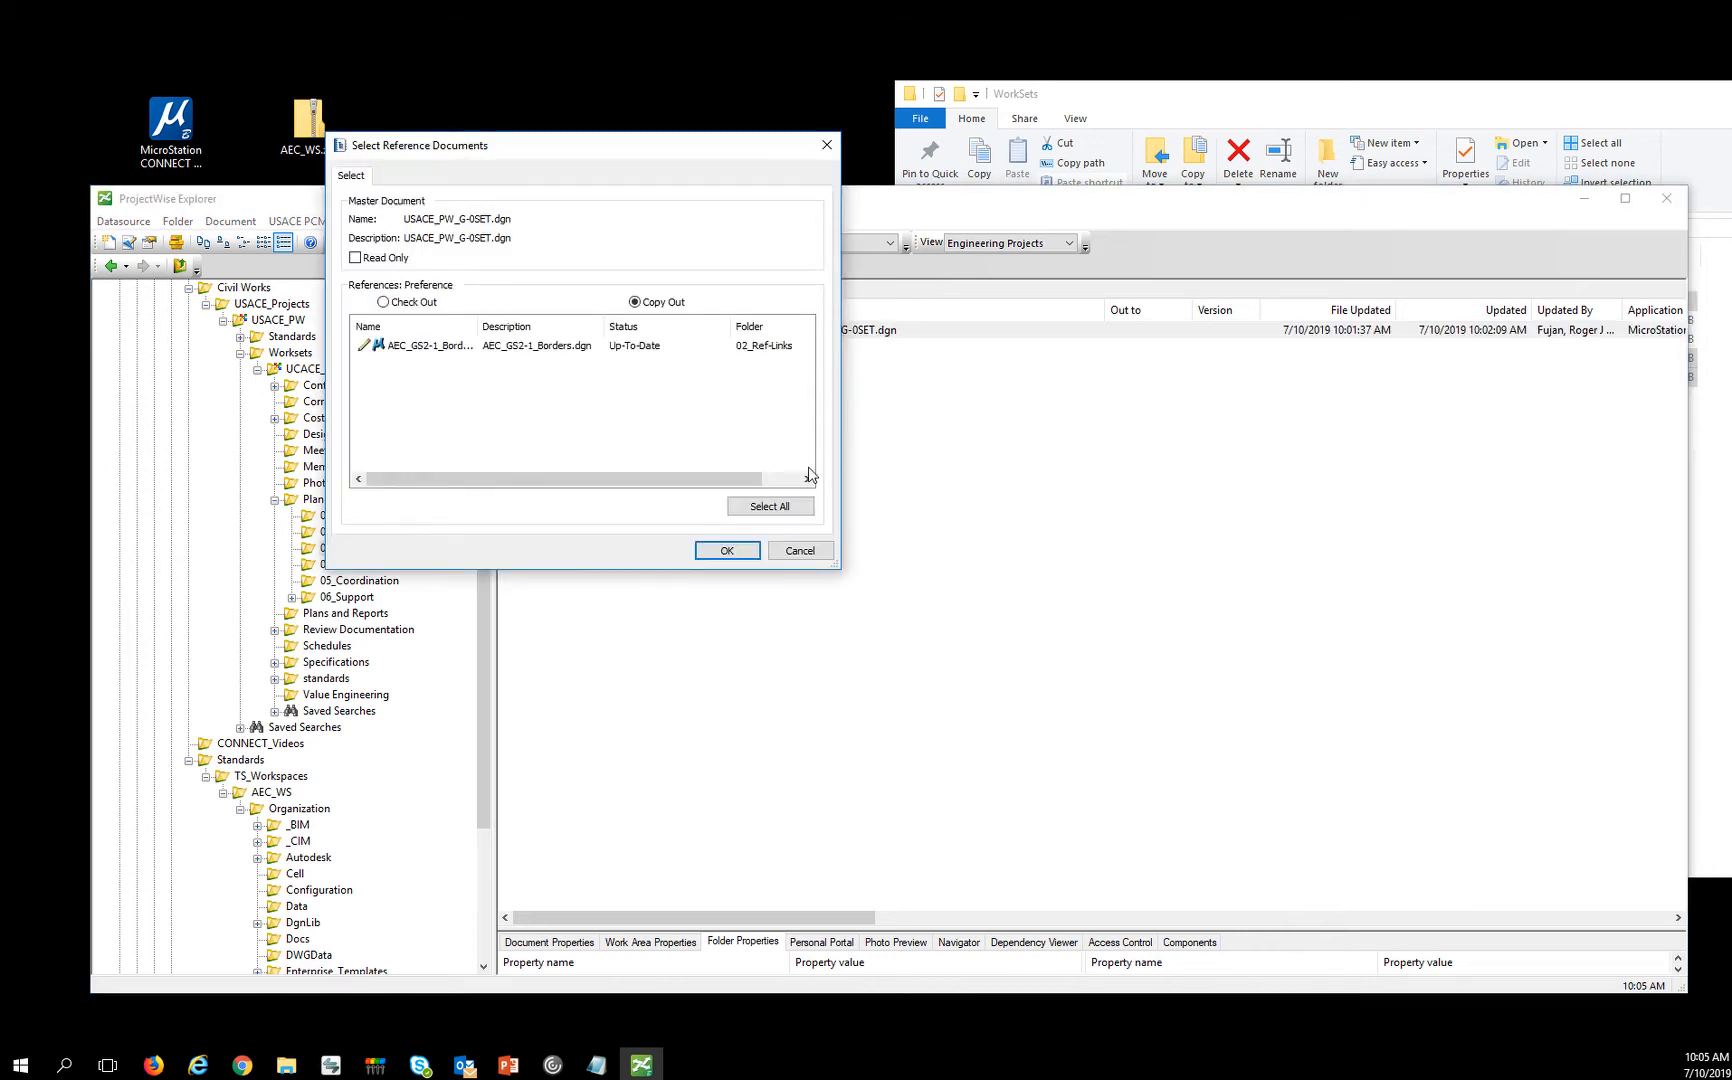
Copy out USACE_PW_G-0SET.dgn with its reference and open it in MicroStation.
left_click(726, 550)
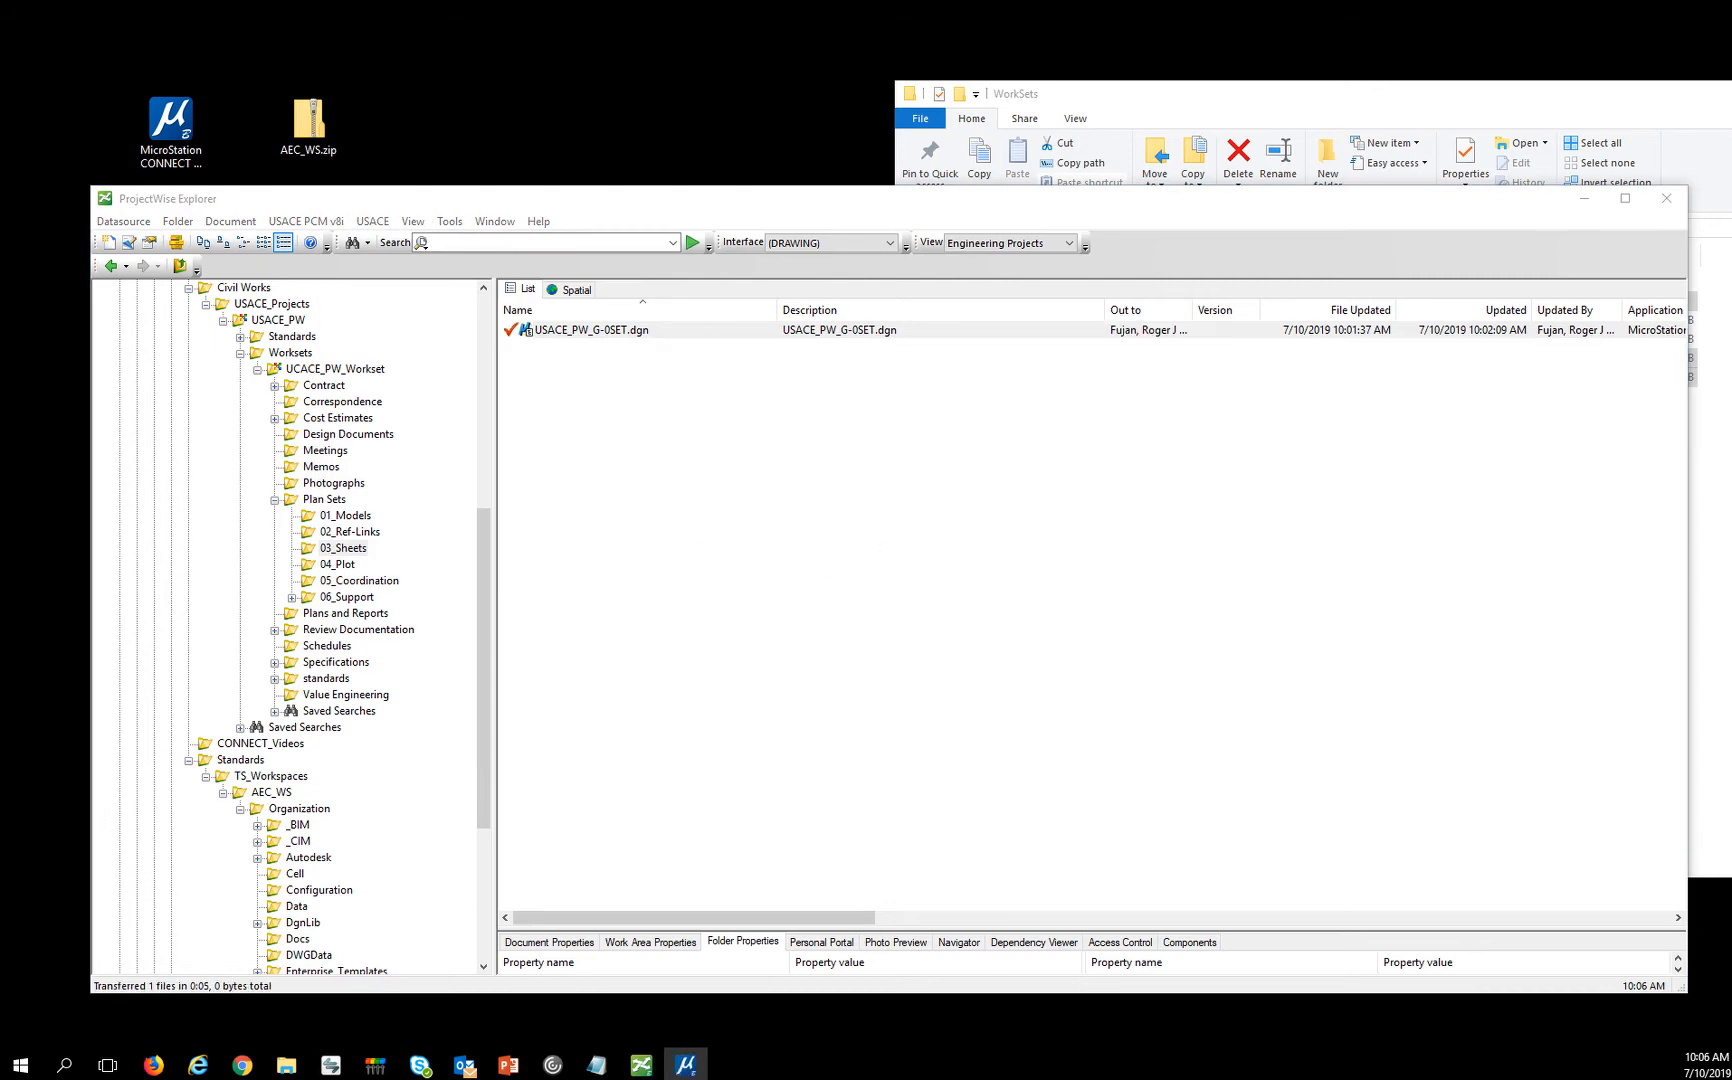
double_click(588, 329)
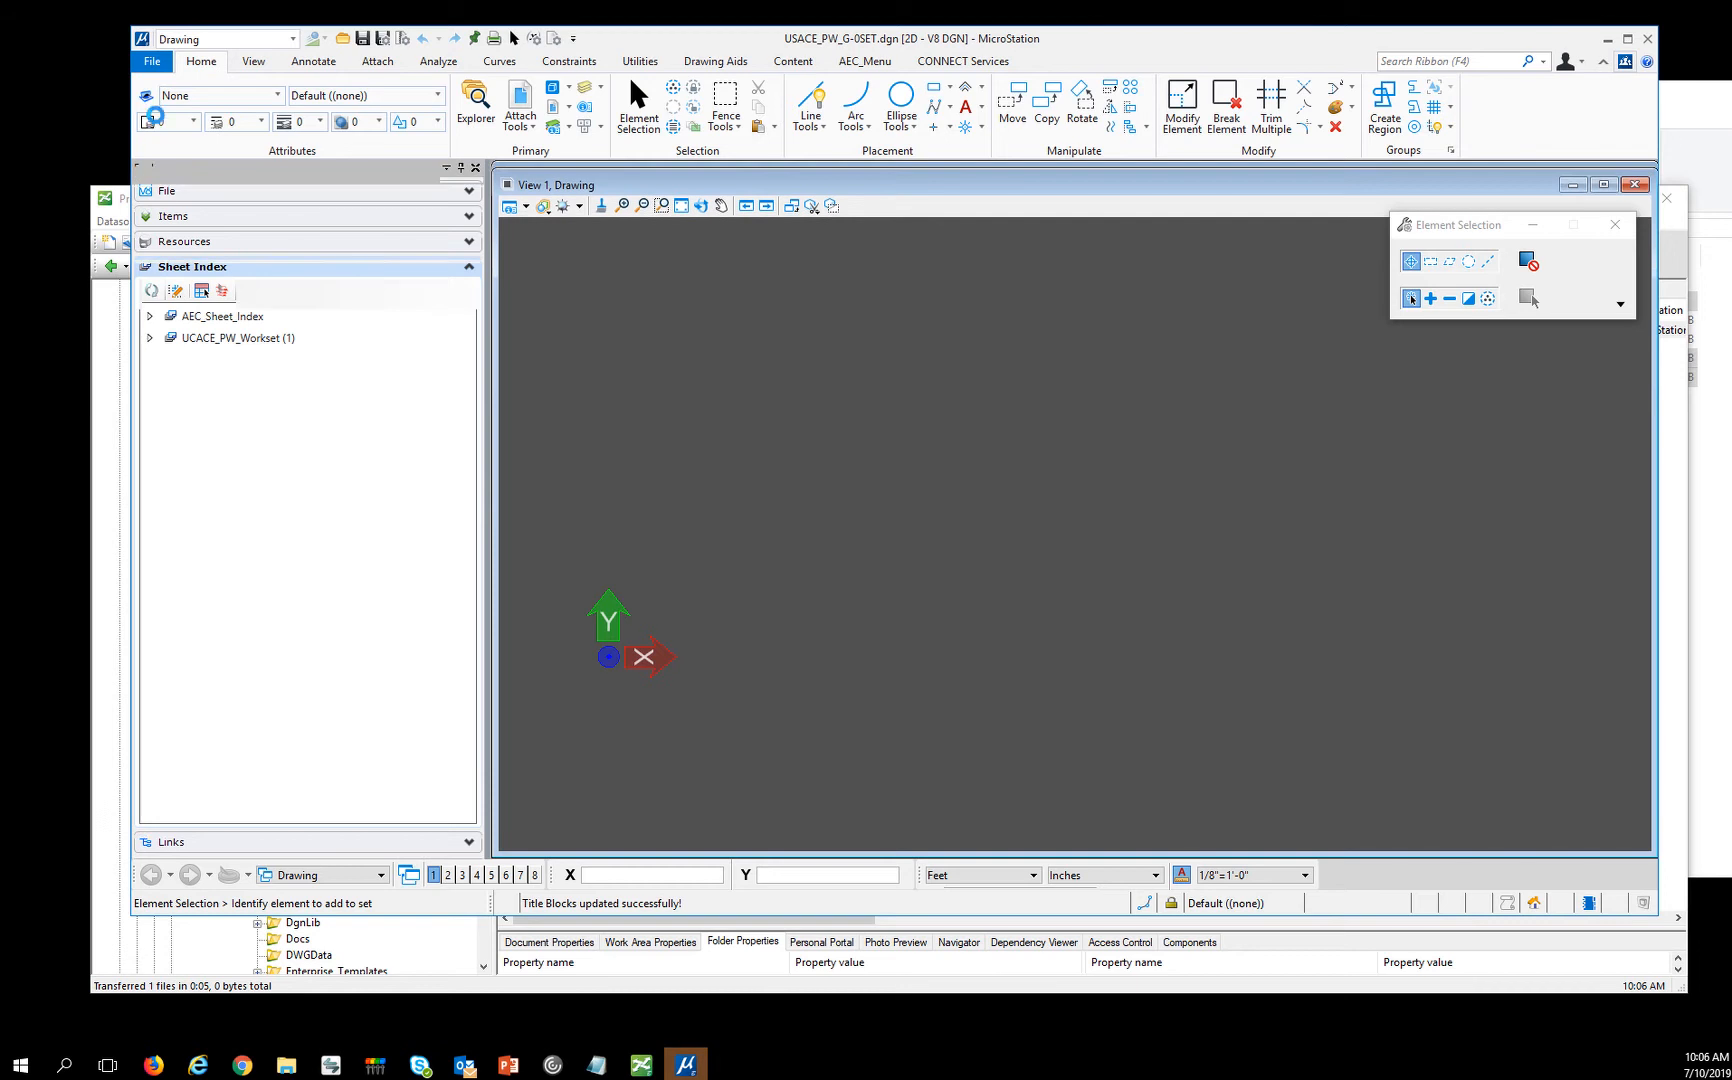
Close USACE_PW_G-0SET.dgn and check it back in to ProjectWise.
left_click(151, 61)
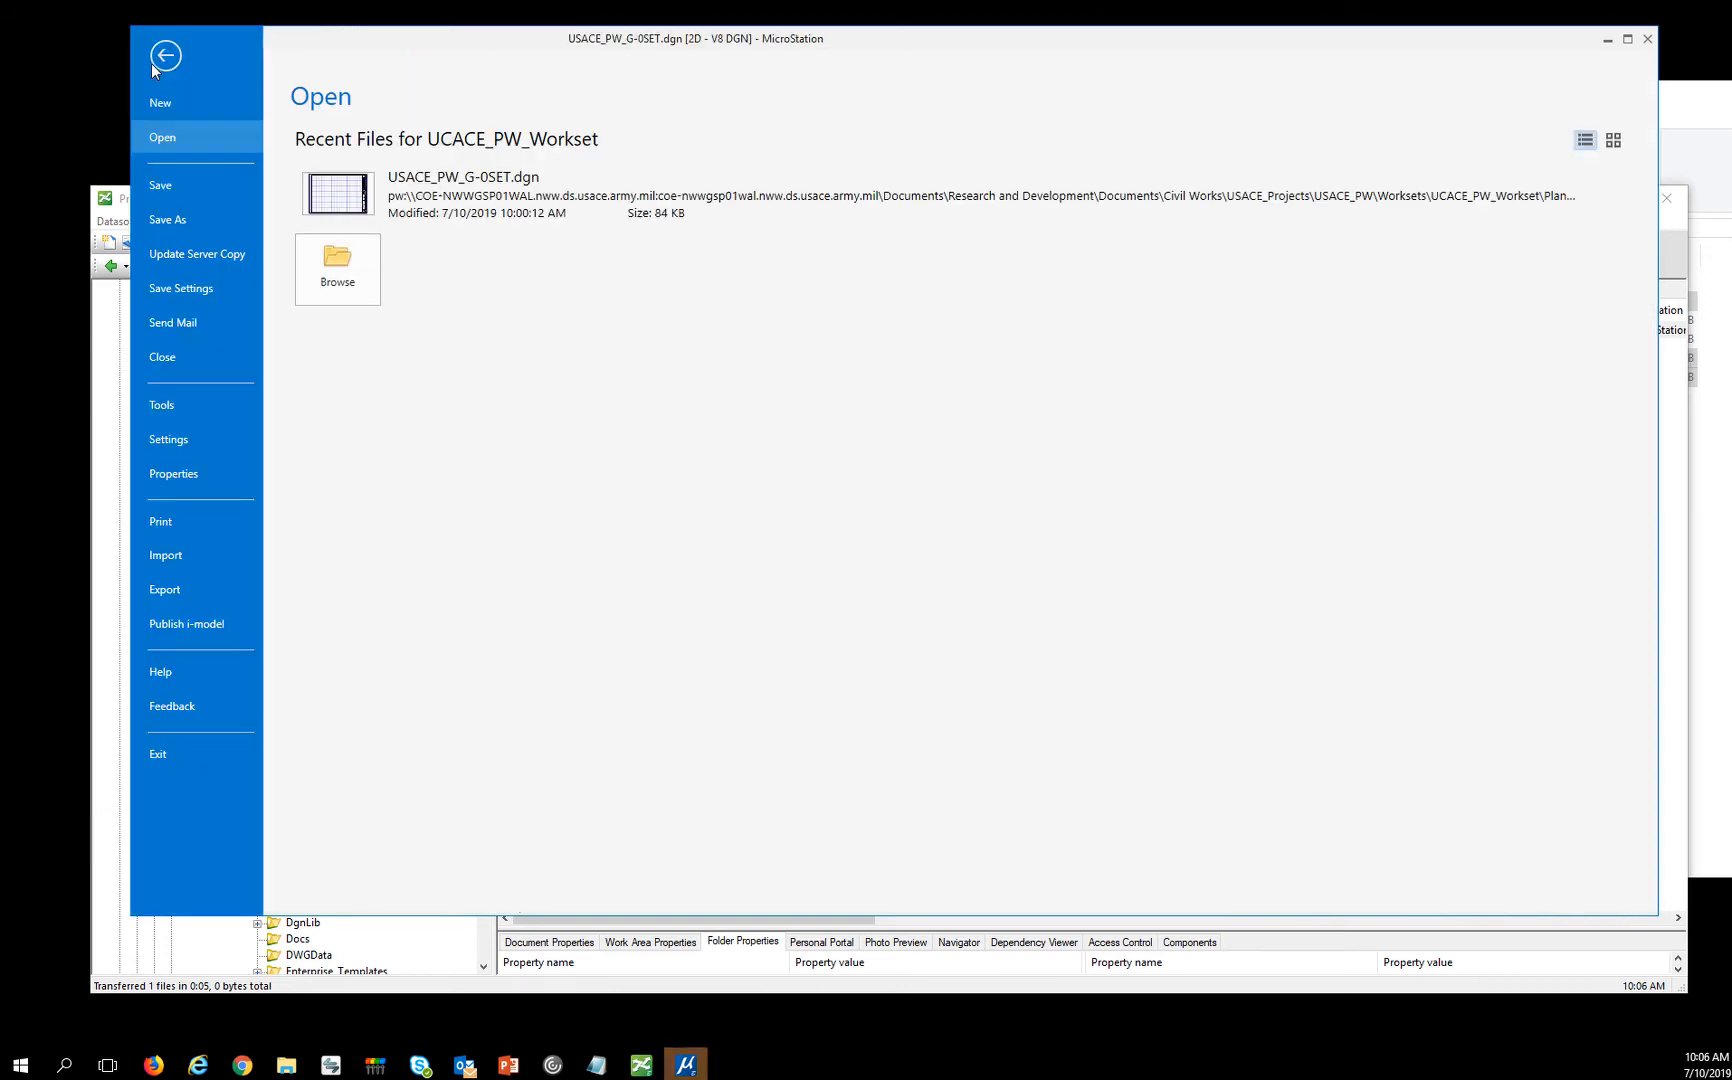
left_click(165, 55)
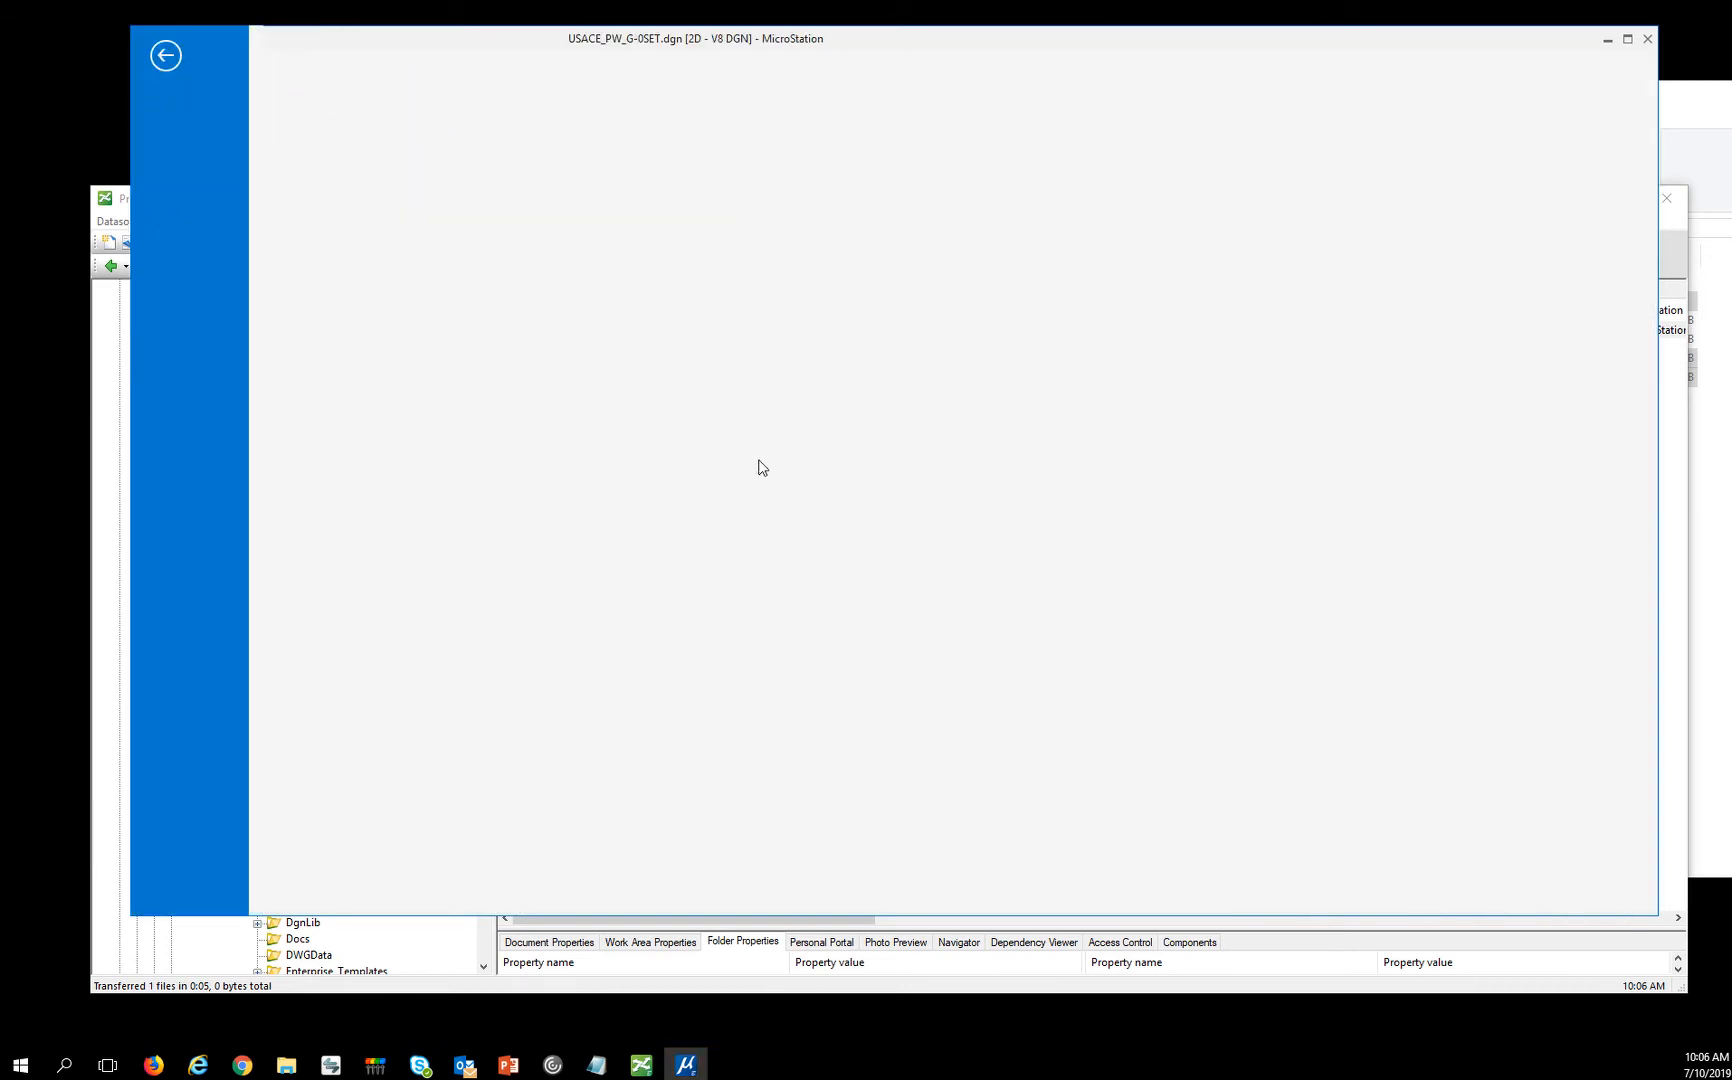
mouse_move(1460, 352)
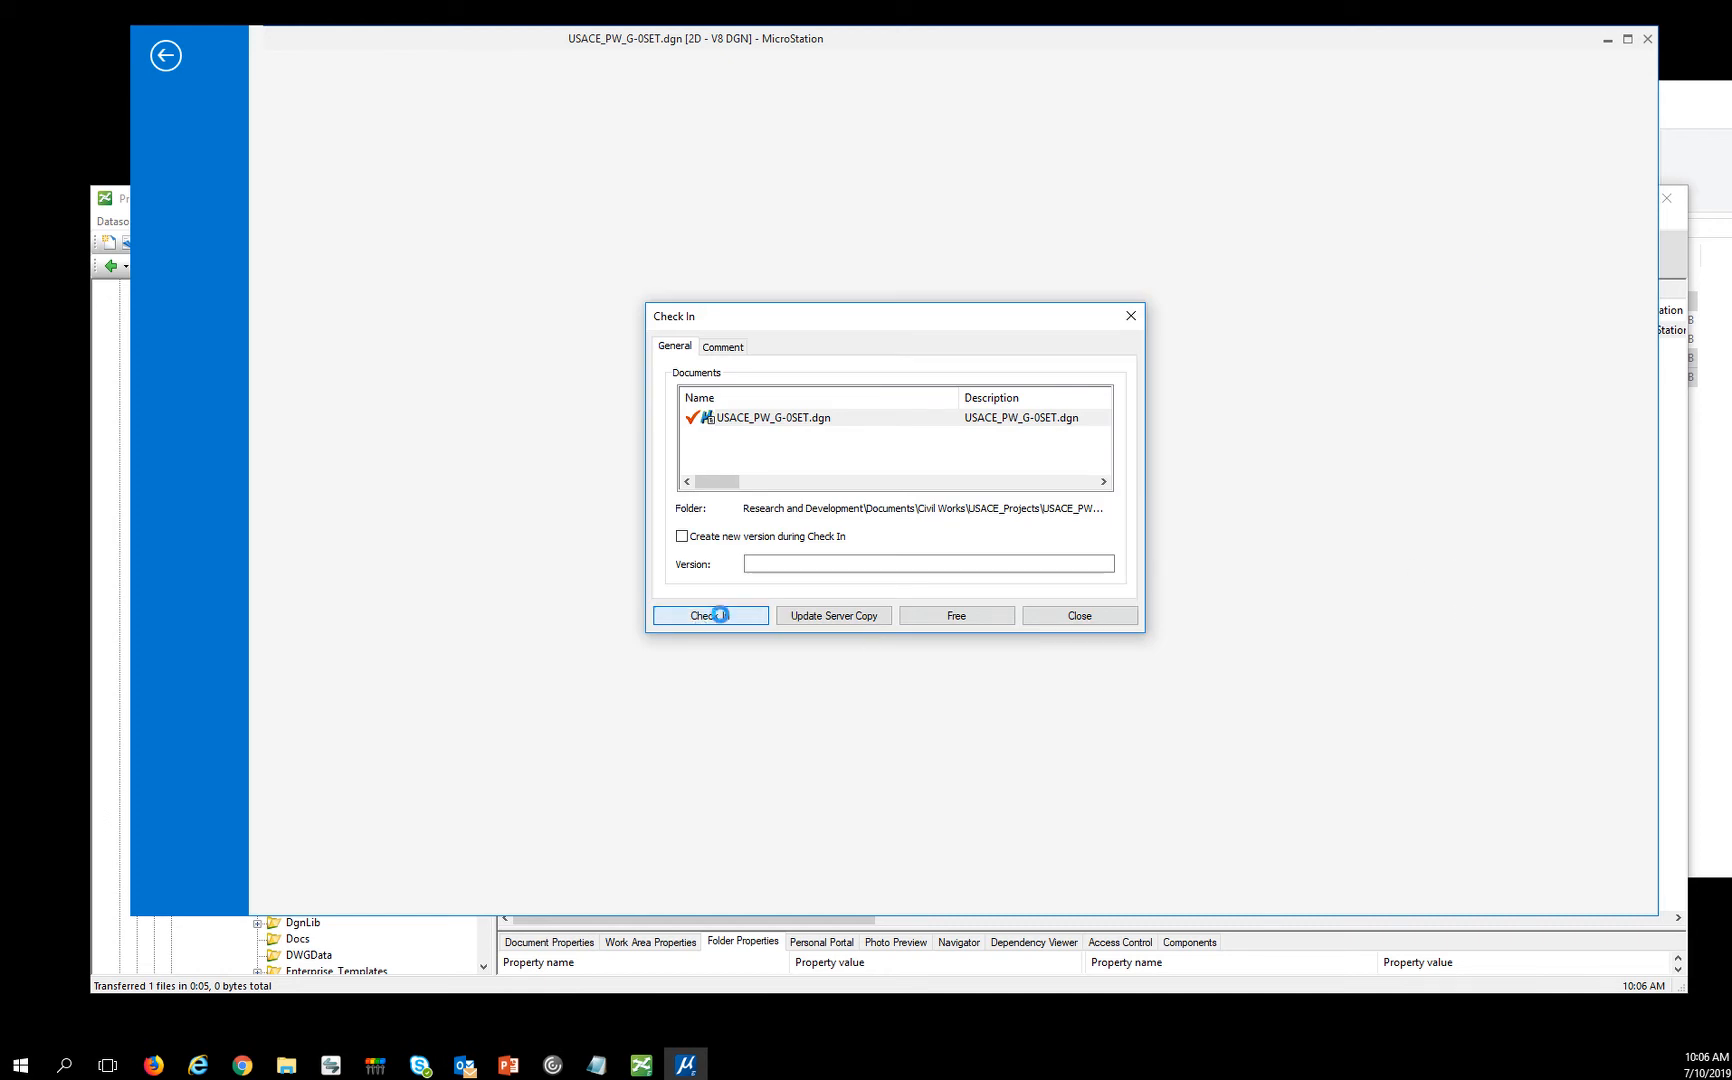
left_click(704, 615)
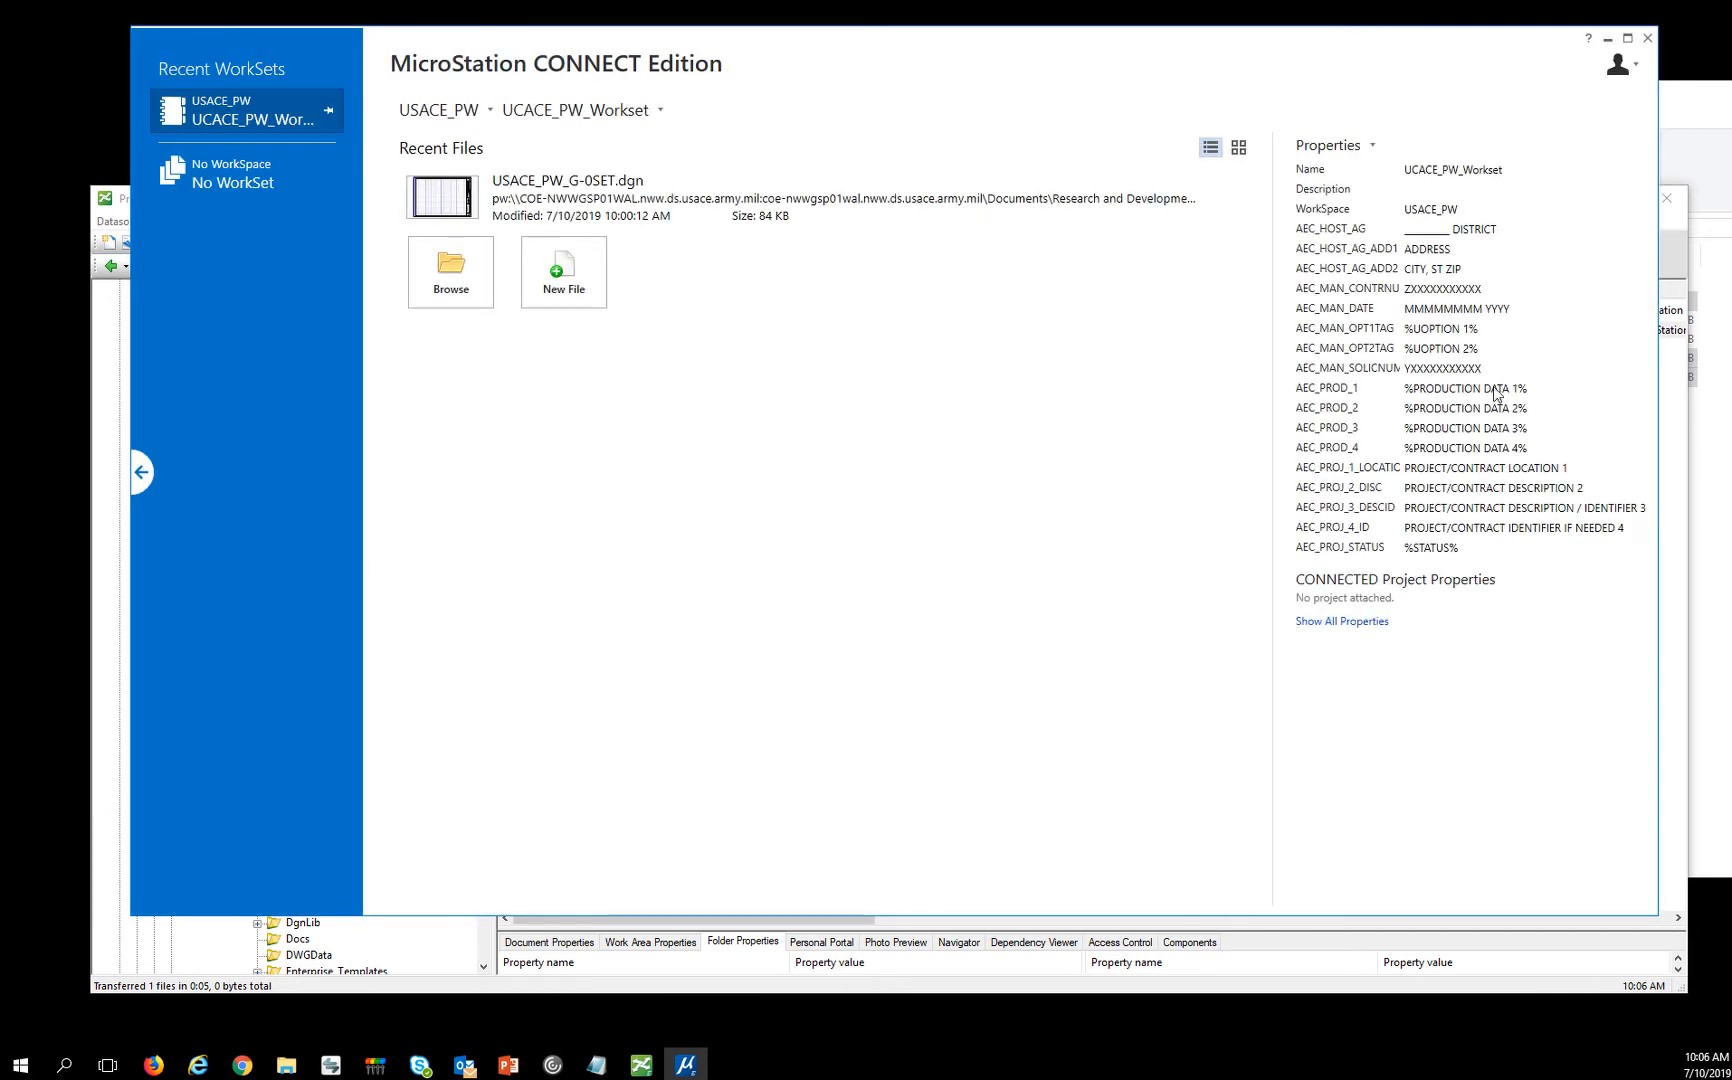
Open the Advanced Properties of UCACE_PW_Workset in the Edit WorkSet dialog.
left_click(1333, 145)
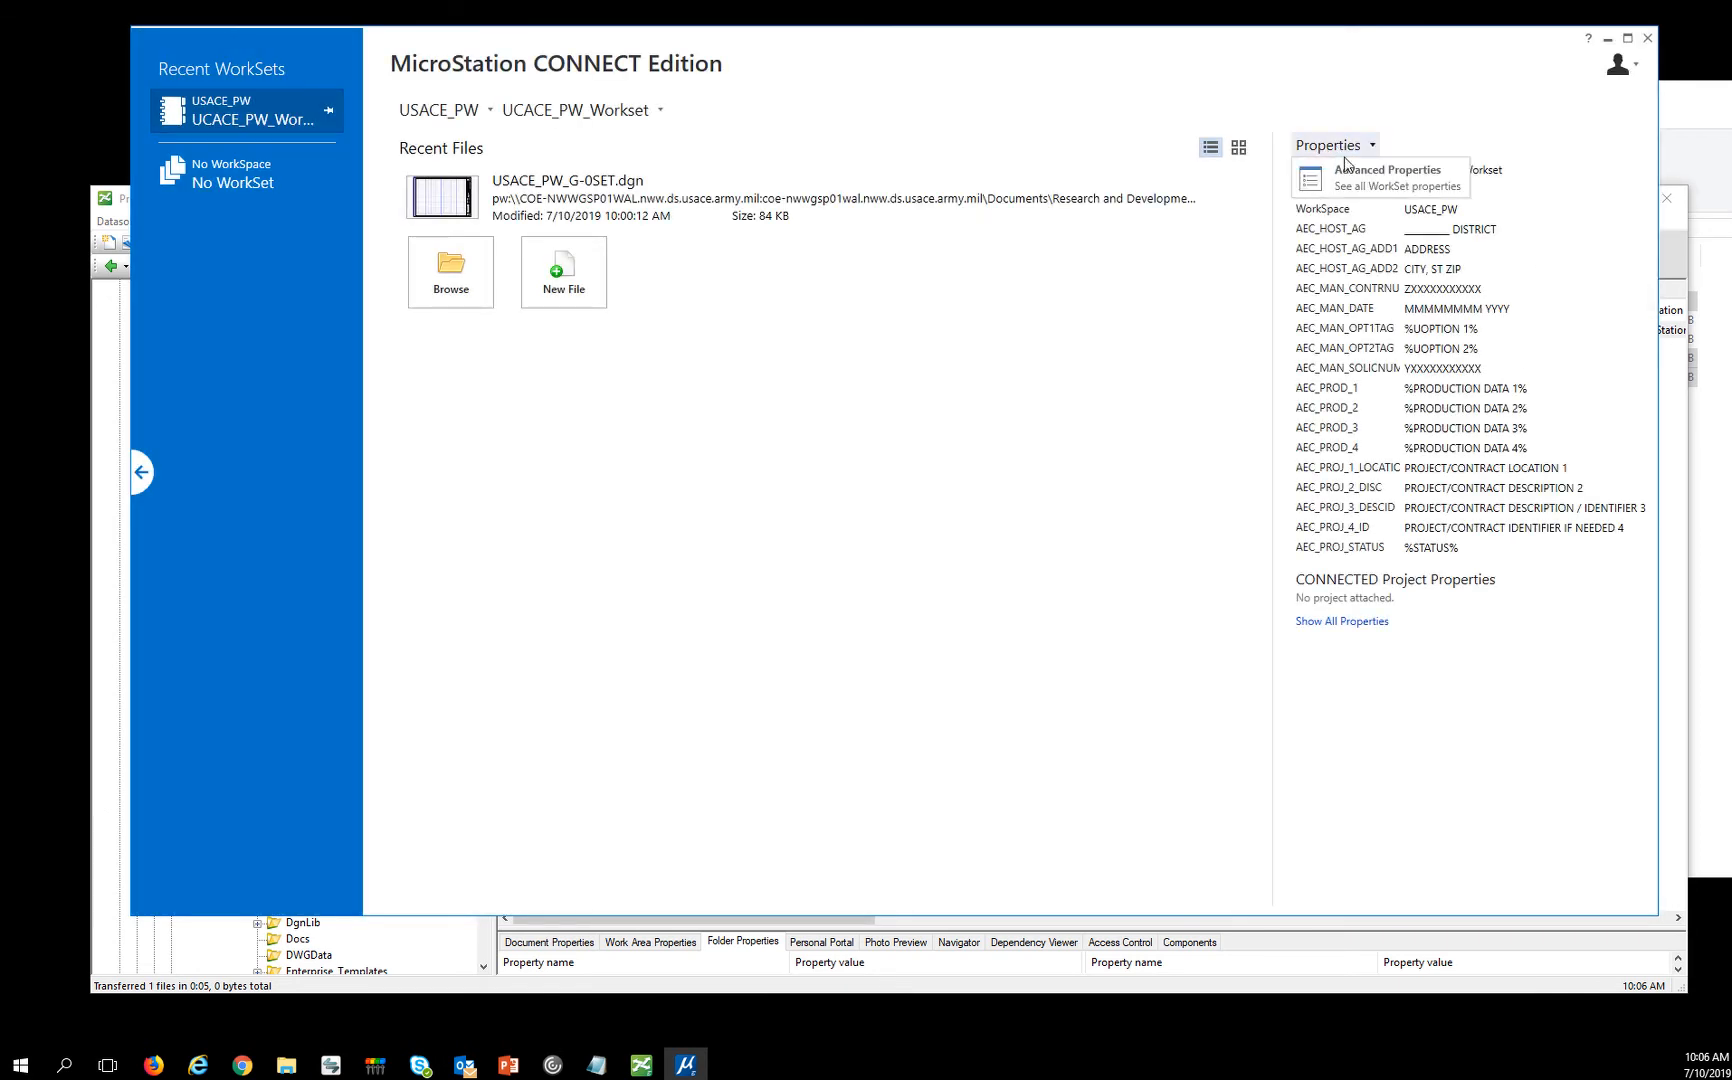
left_click(1387, 177)
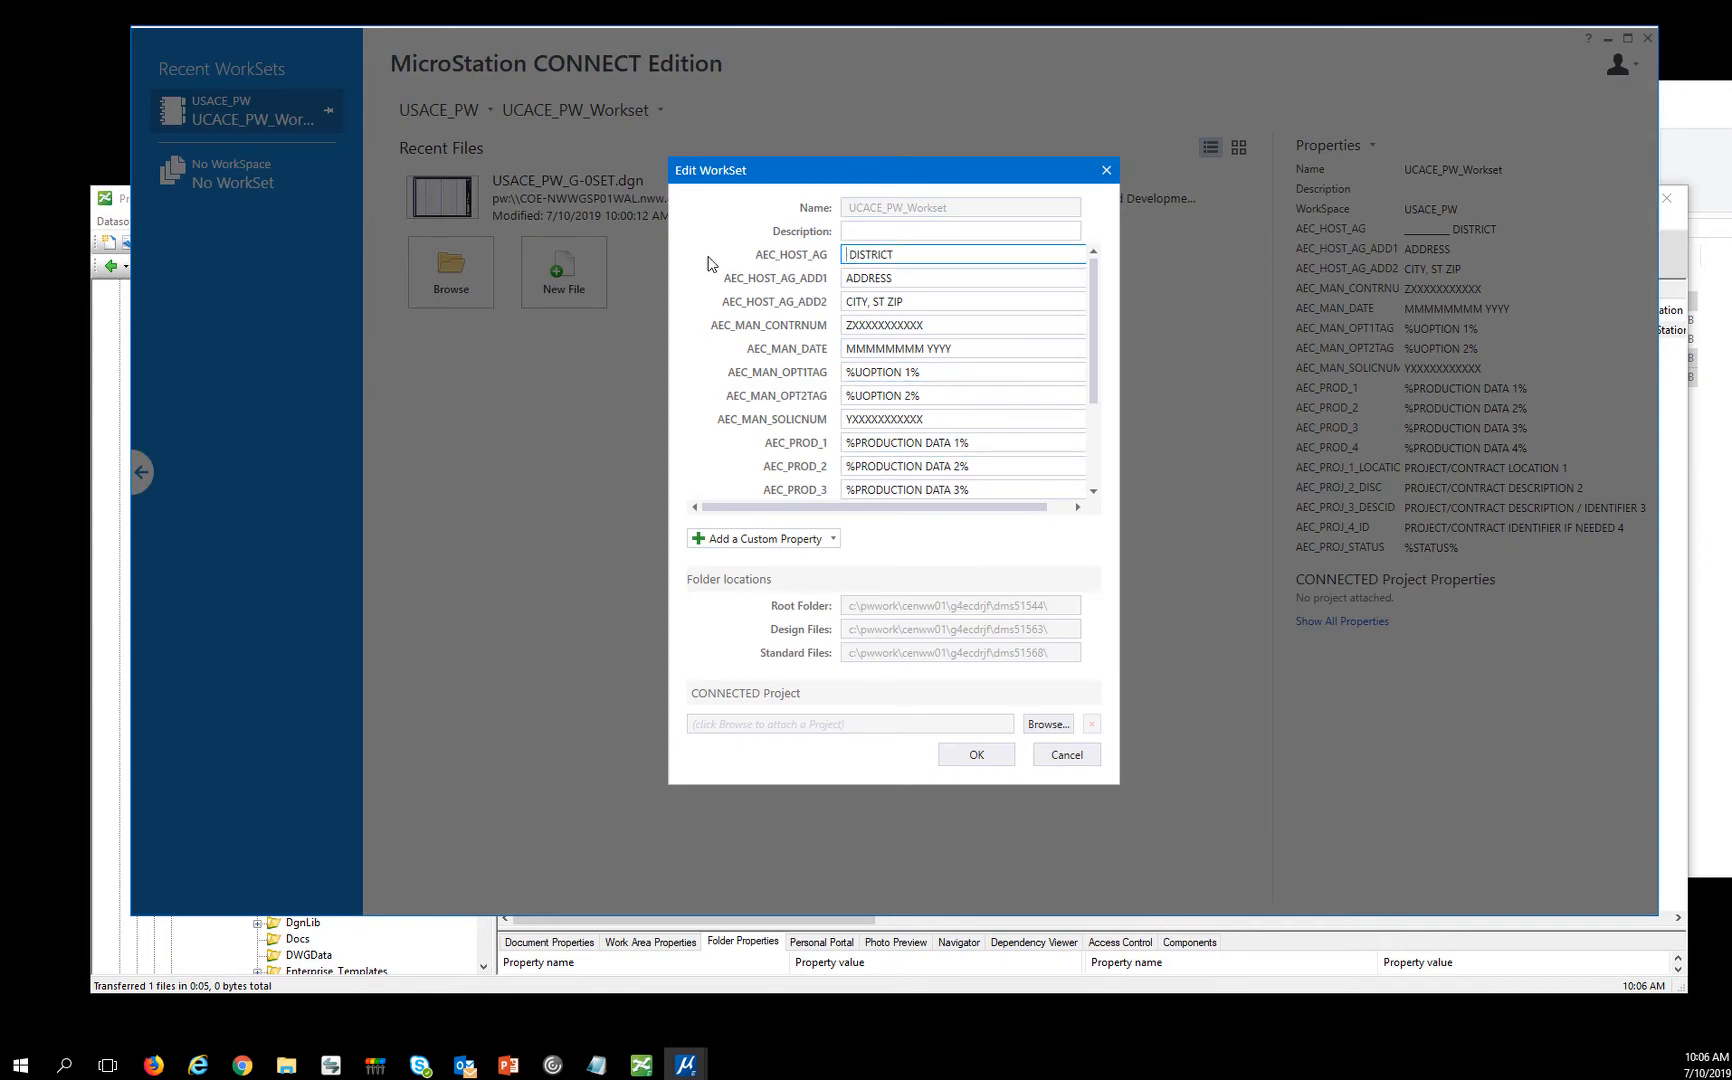
Set host to WALLA WALLA DISTRICT and option tags to FILE NUMBER: and FILENAME:.
type("WALLA wAL")
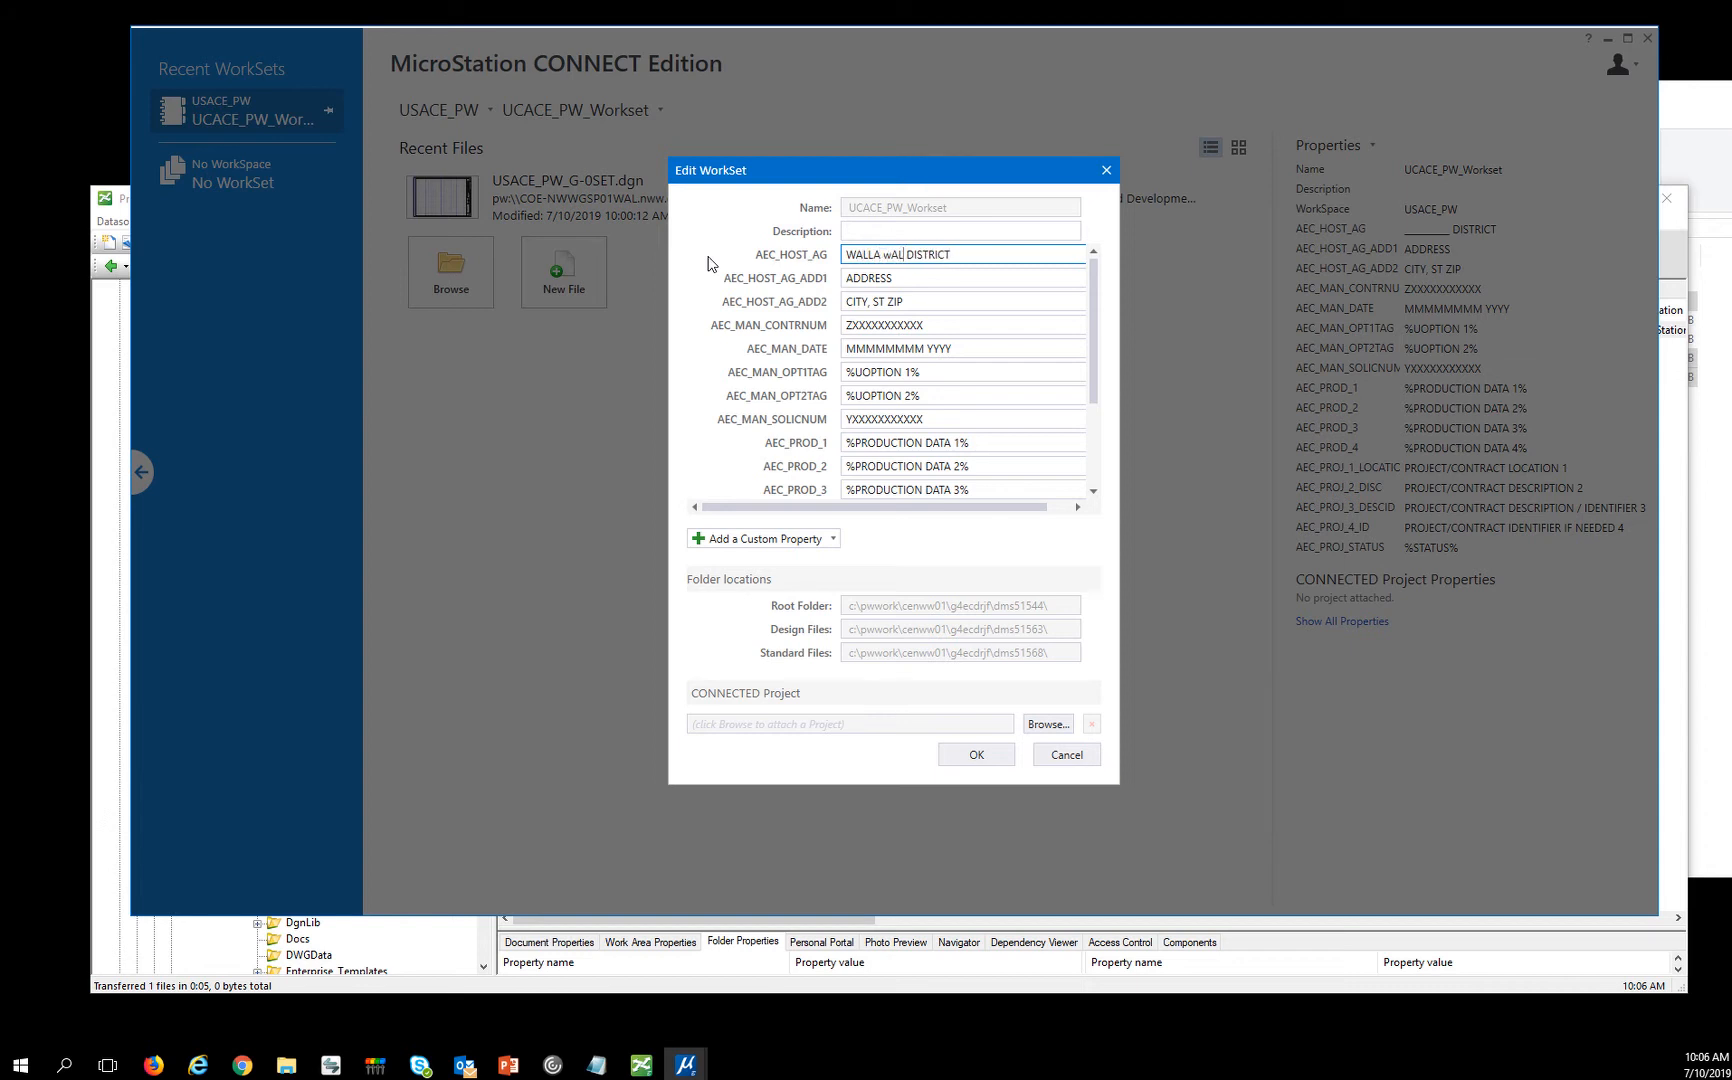
key("BackSpace")
type("WALLA")
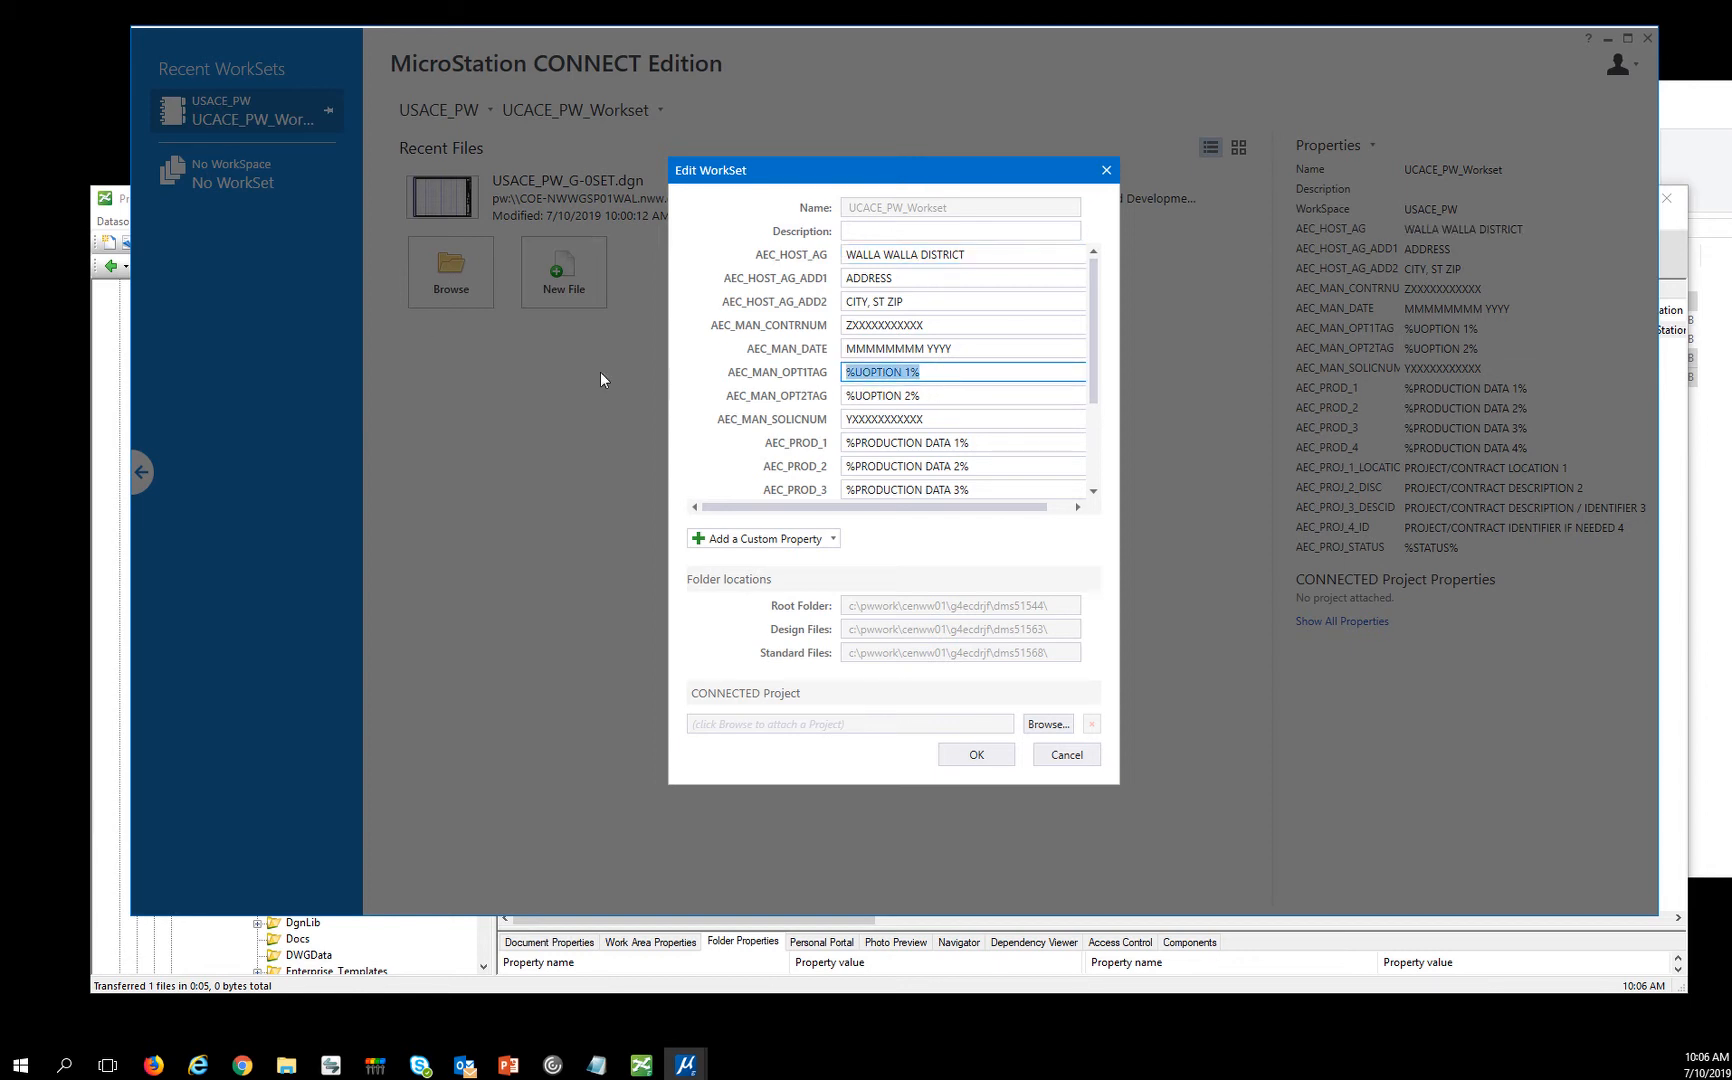
type("FILE NUMB")
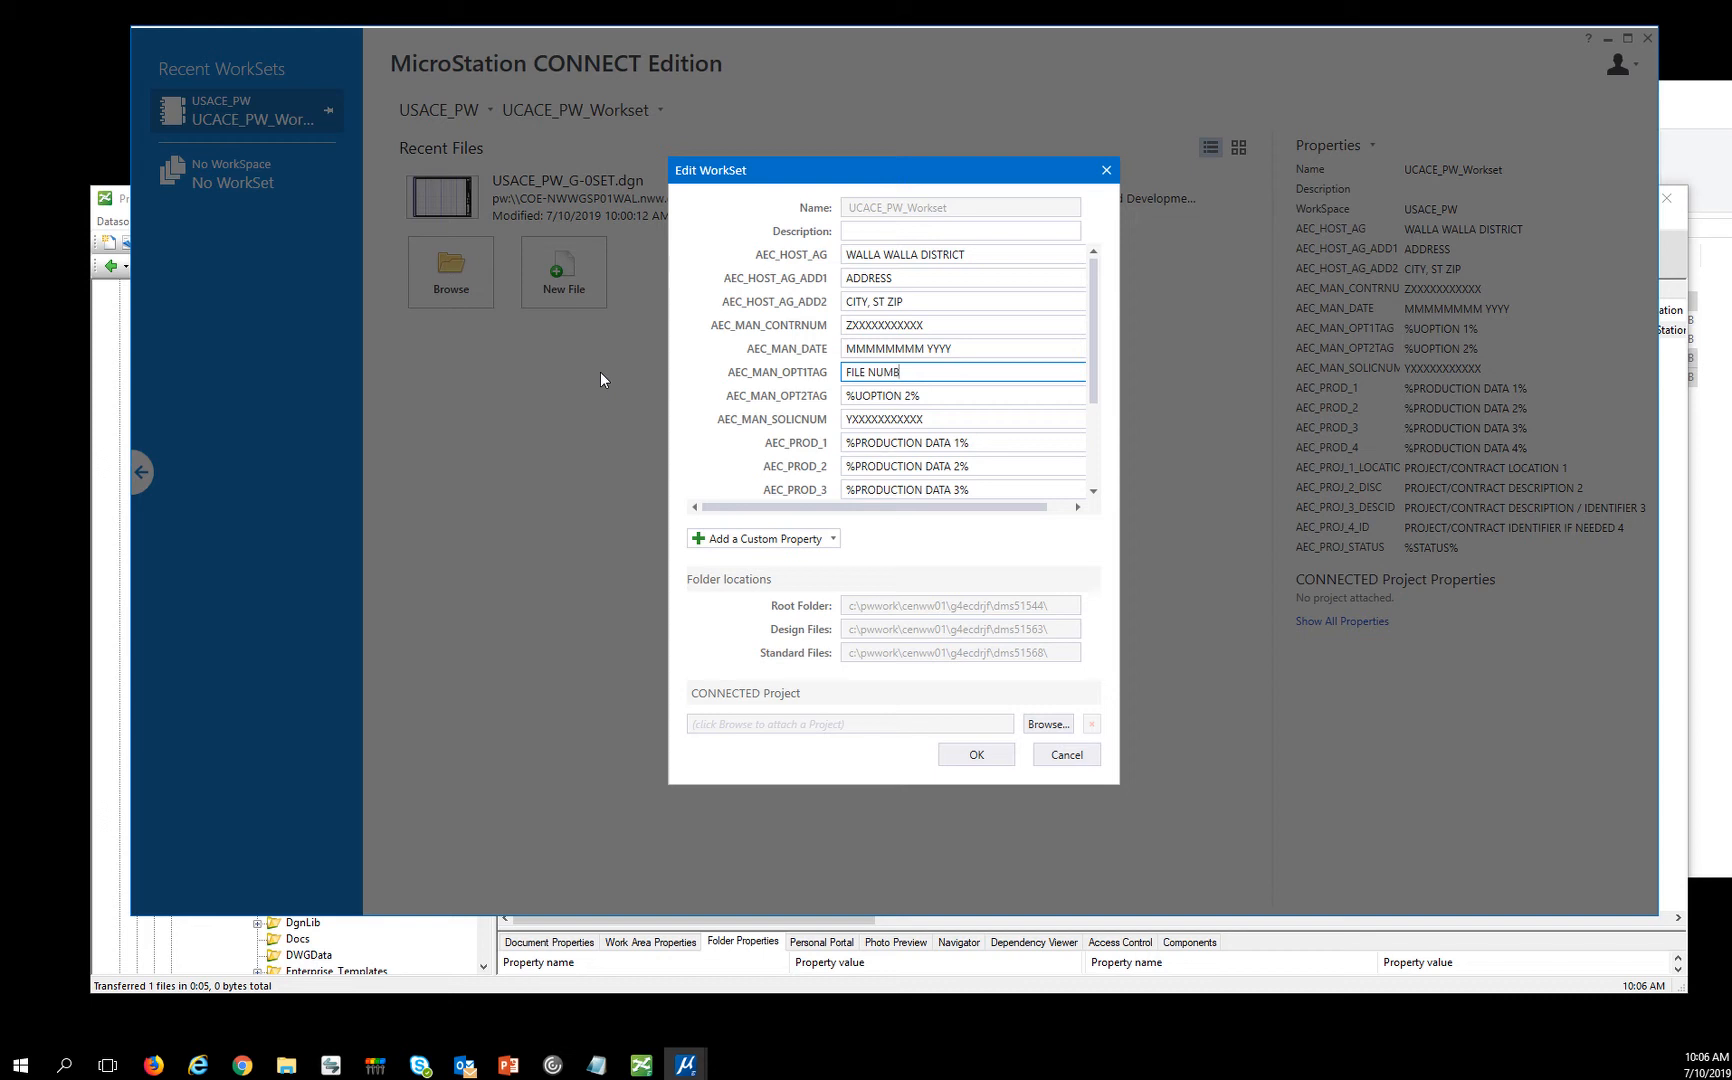
type("ER")
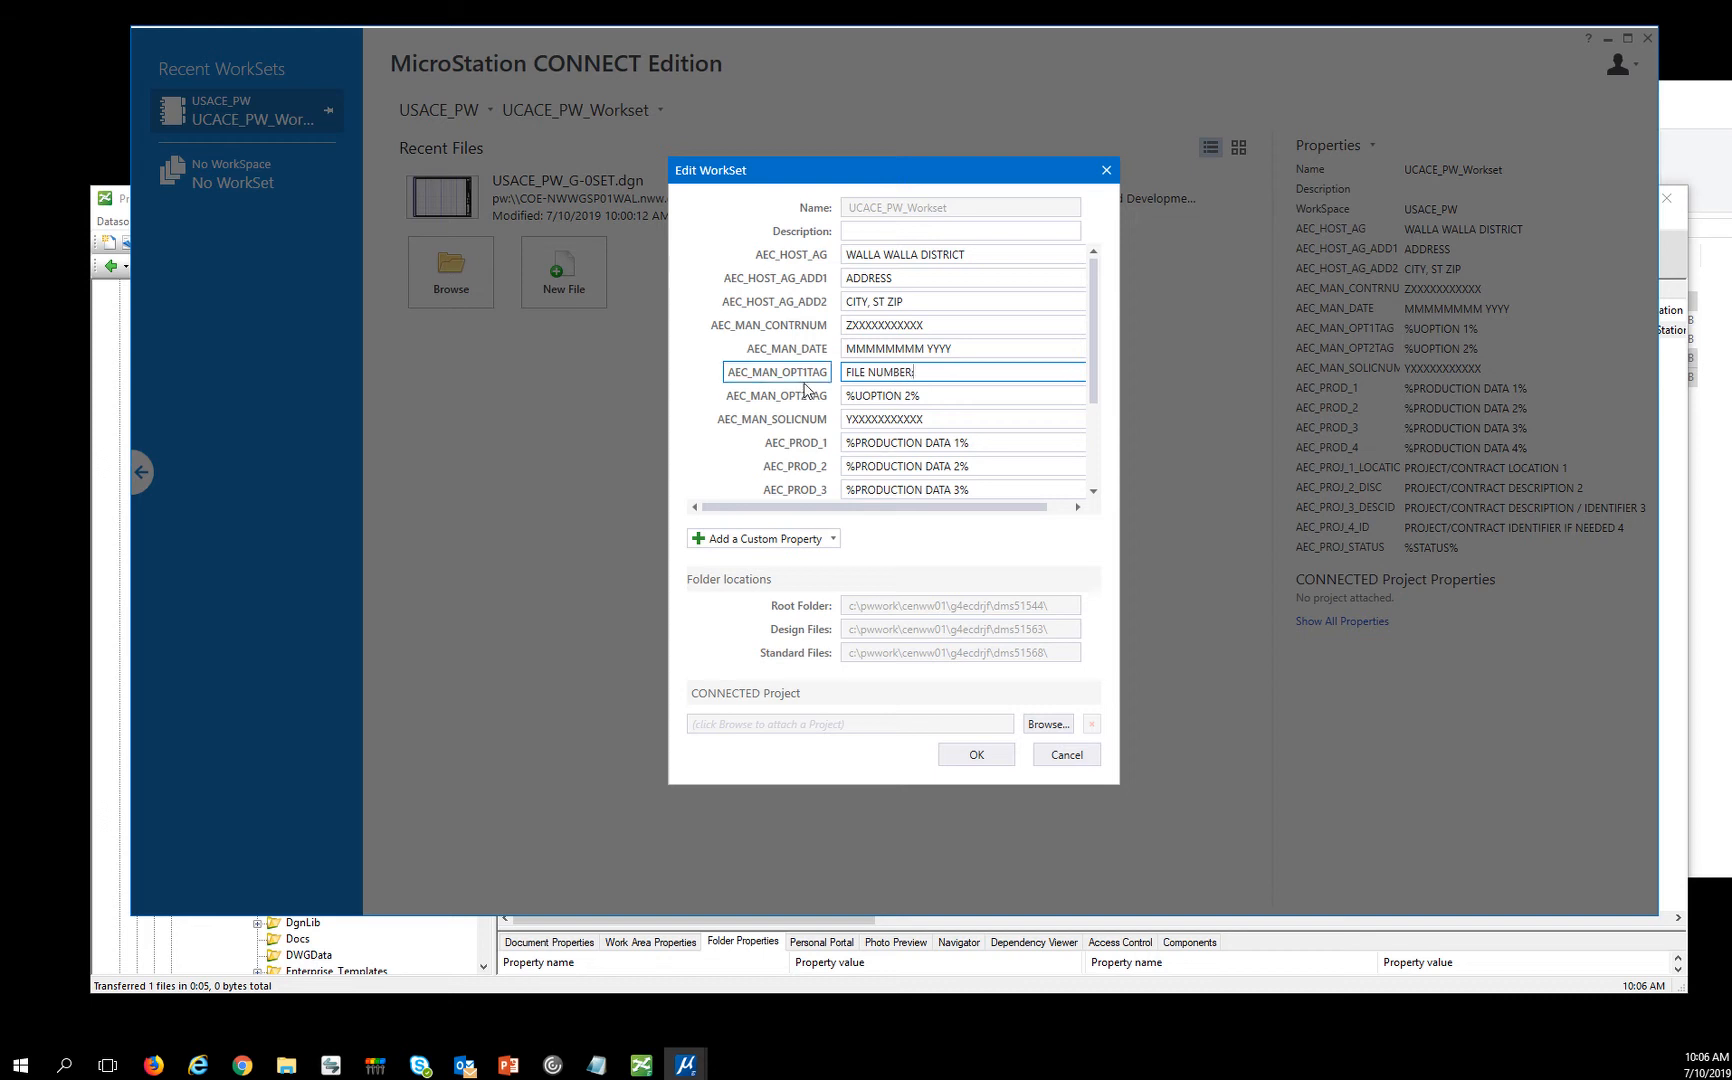
left_click(959, 395)
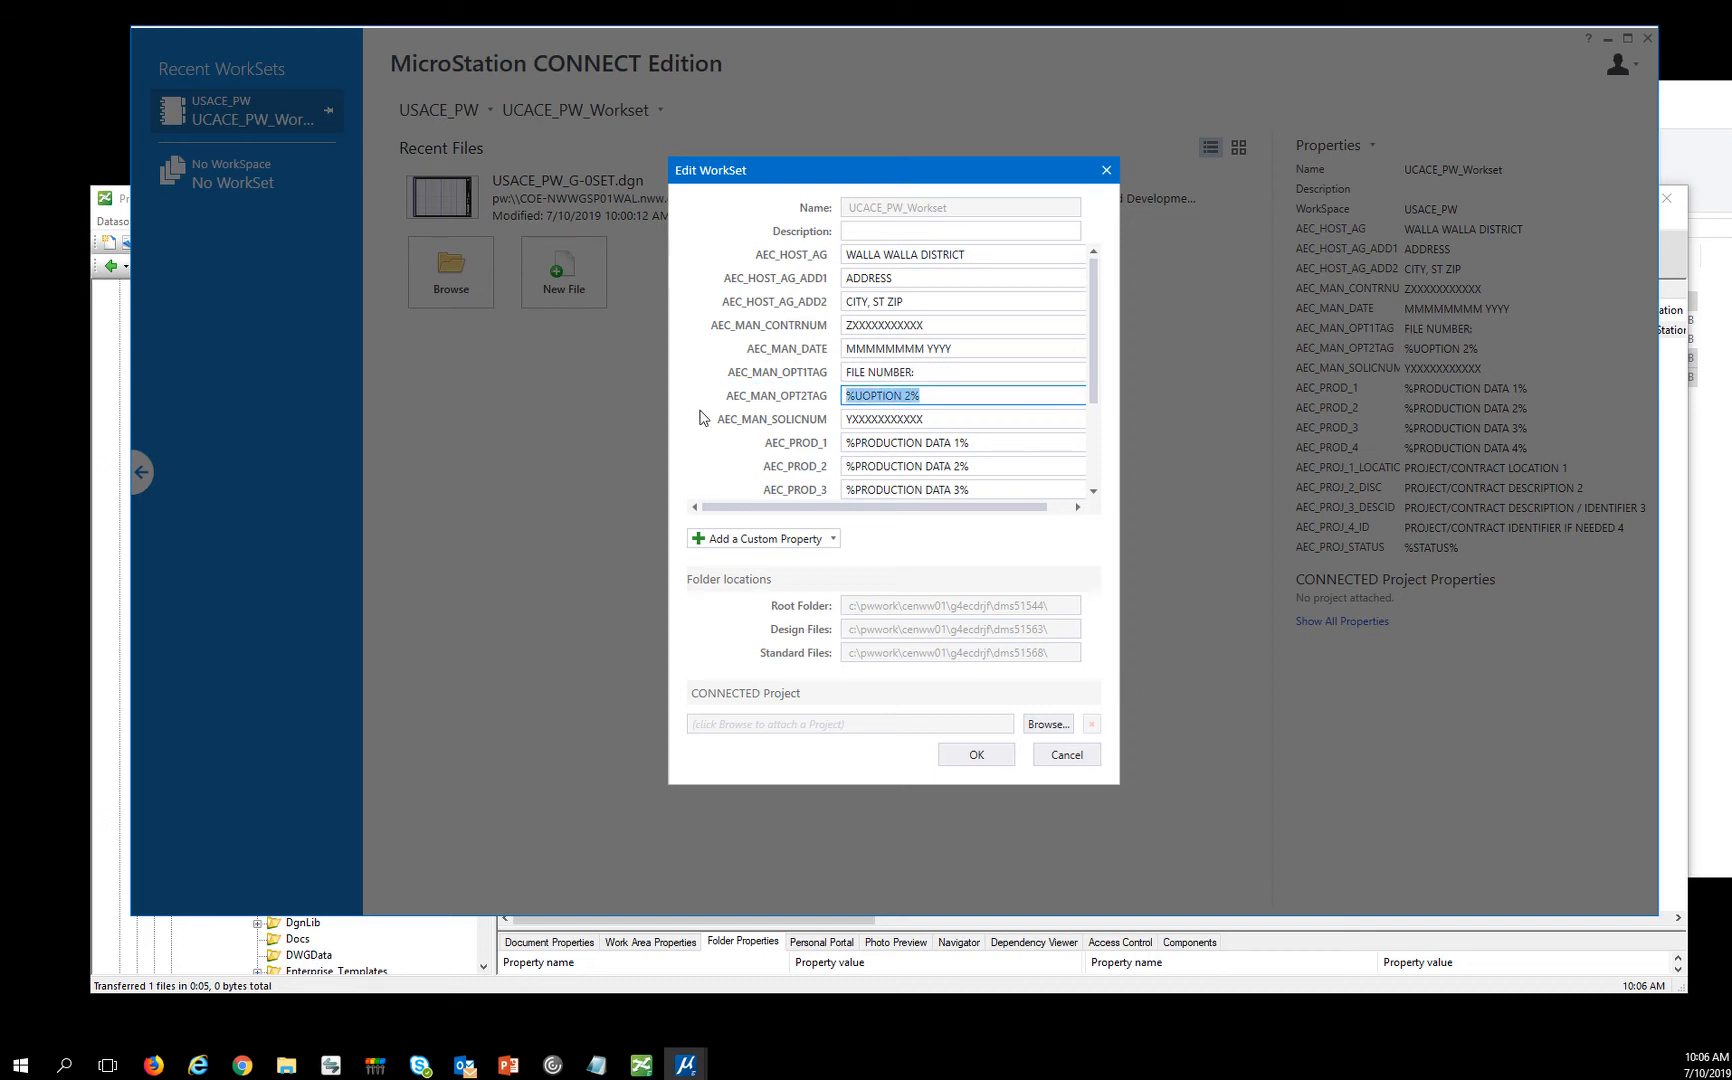
type("FILENAME:")
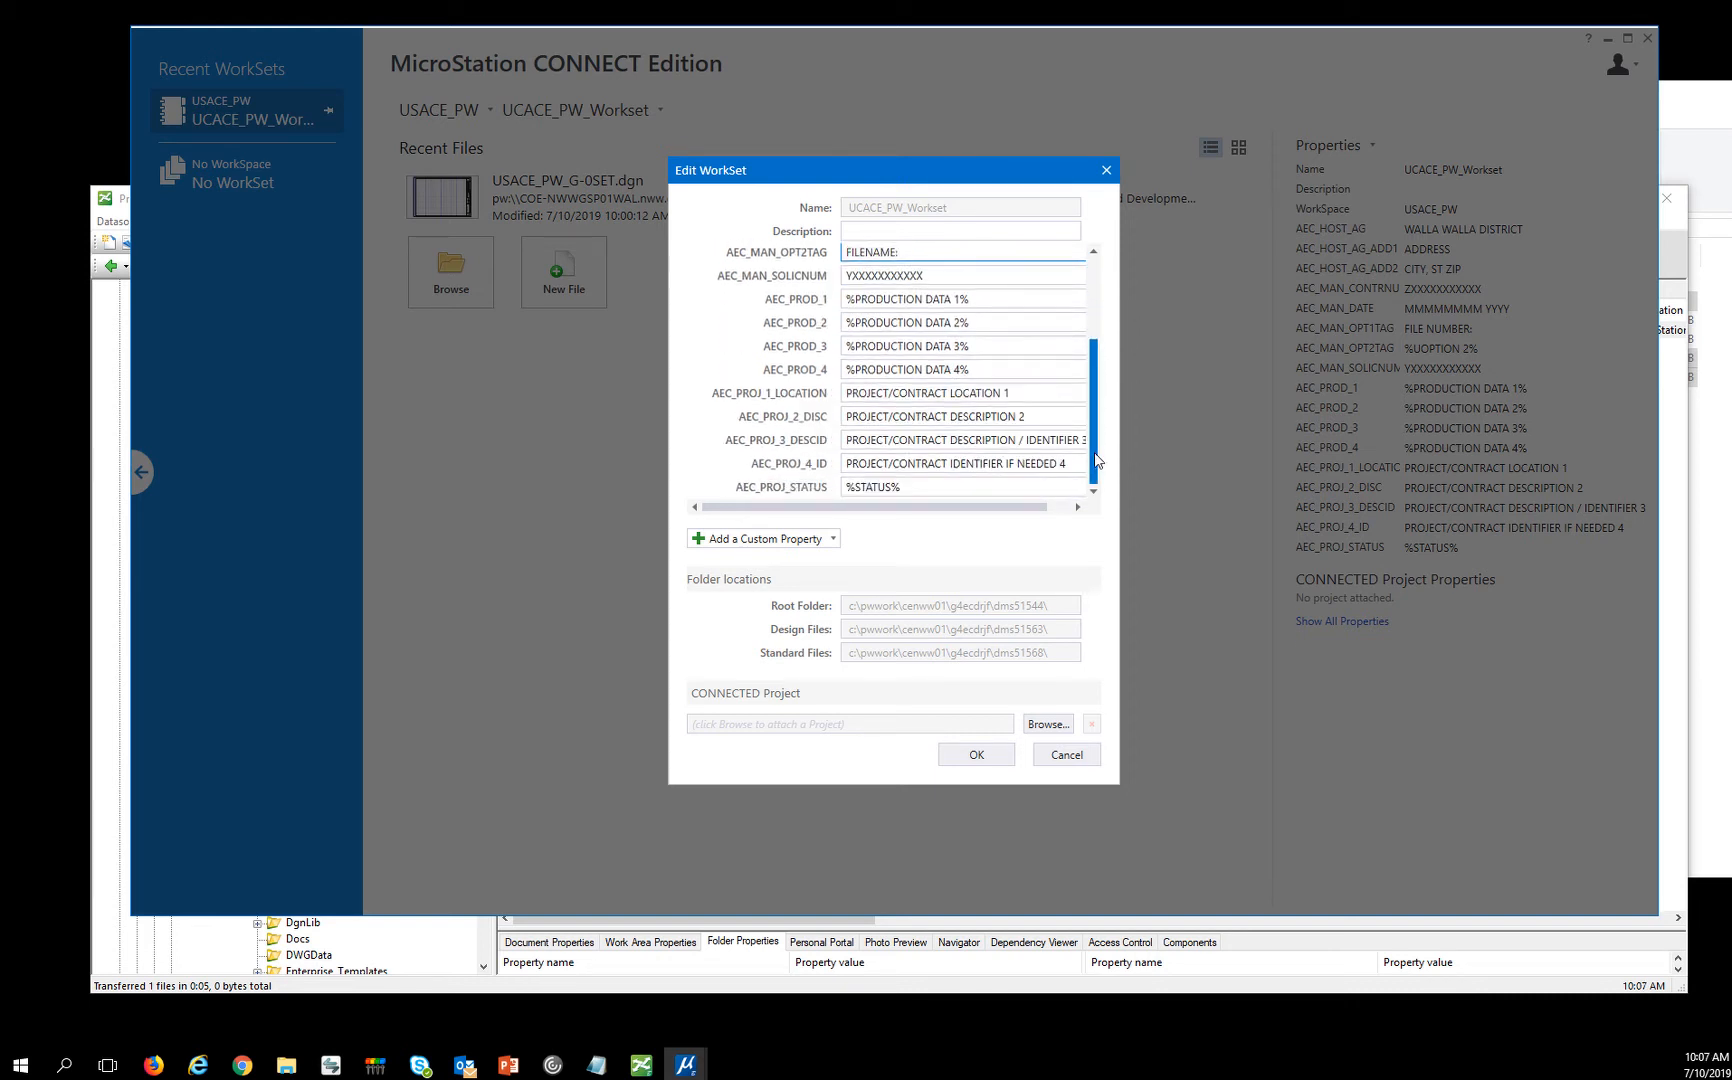
Set the project location to MY LOCATION and description to PROJECT DESCRIPTION.
left_click(926, 392)
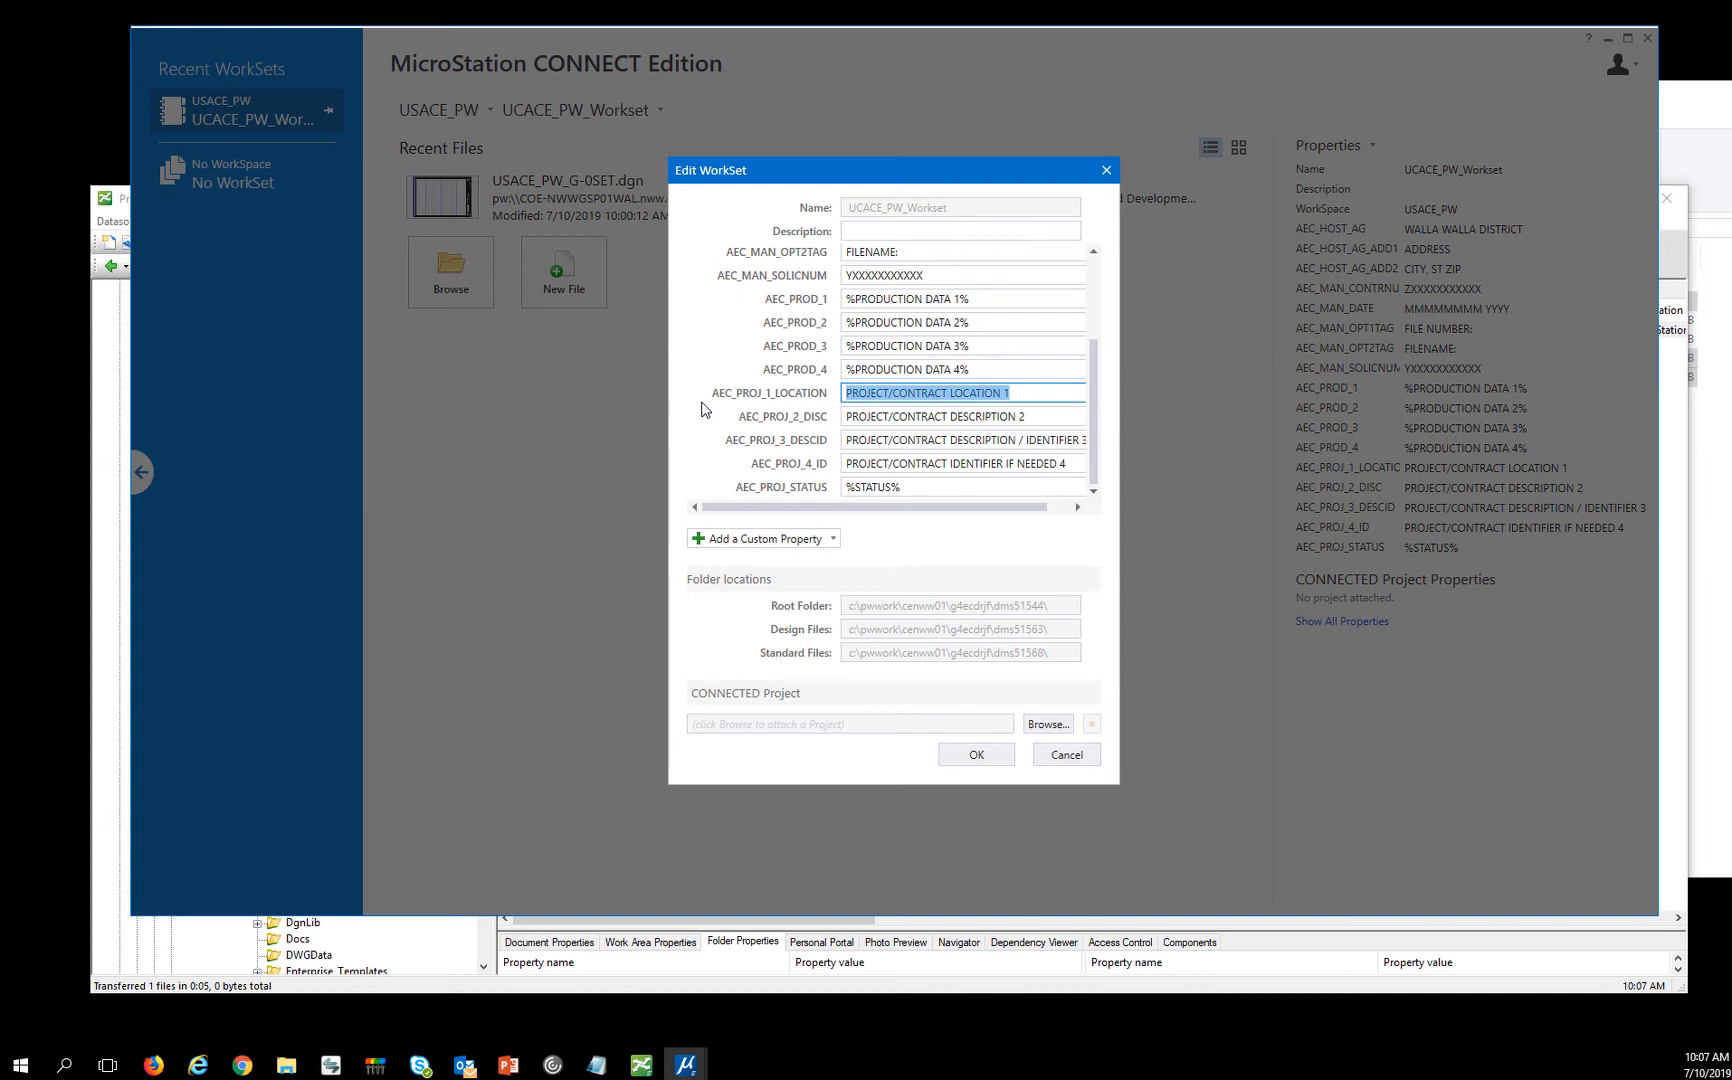
type("MY LO")
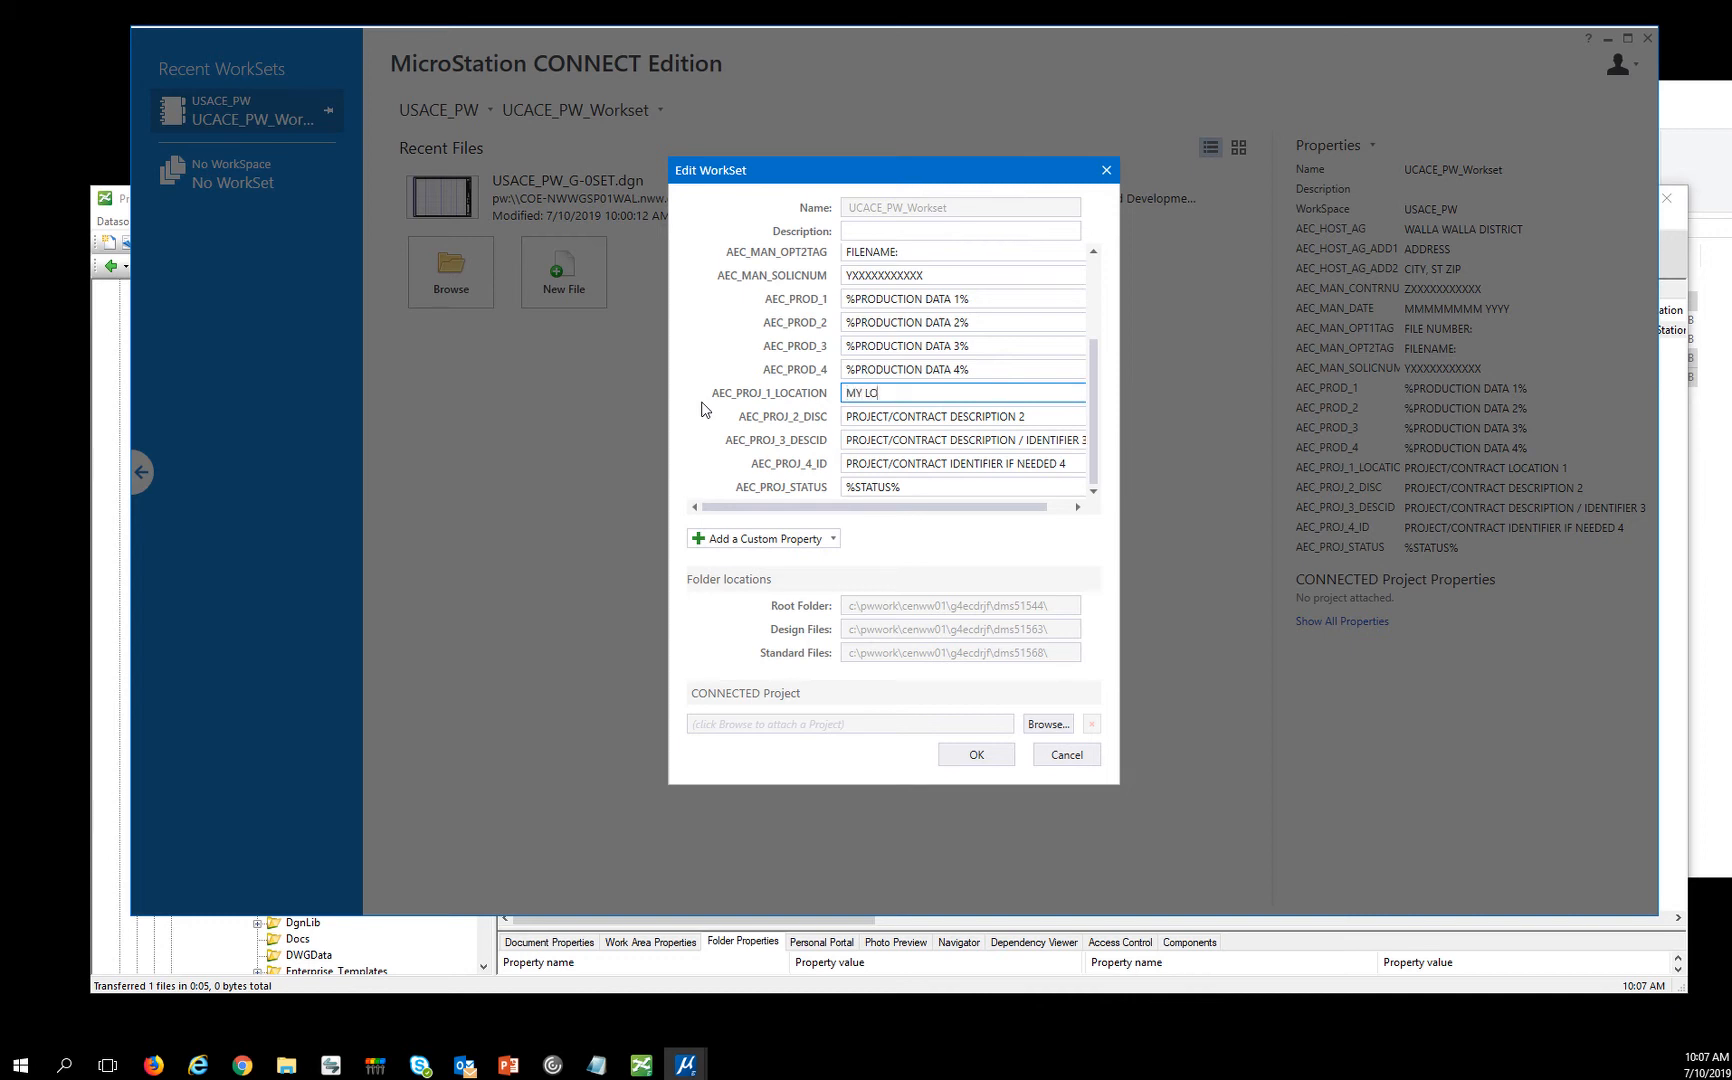
type("CATION")
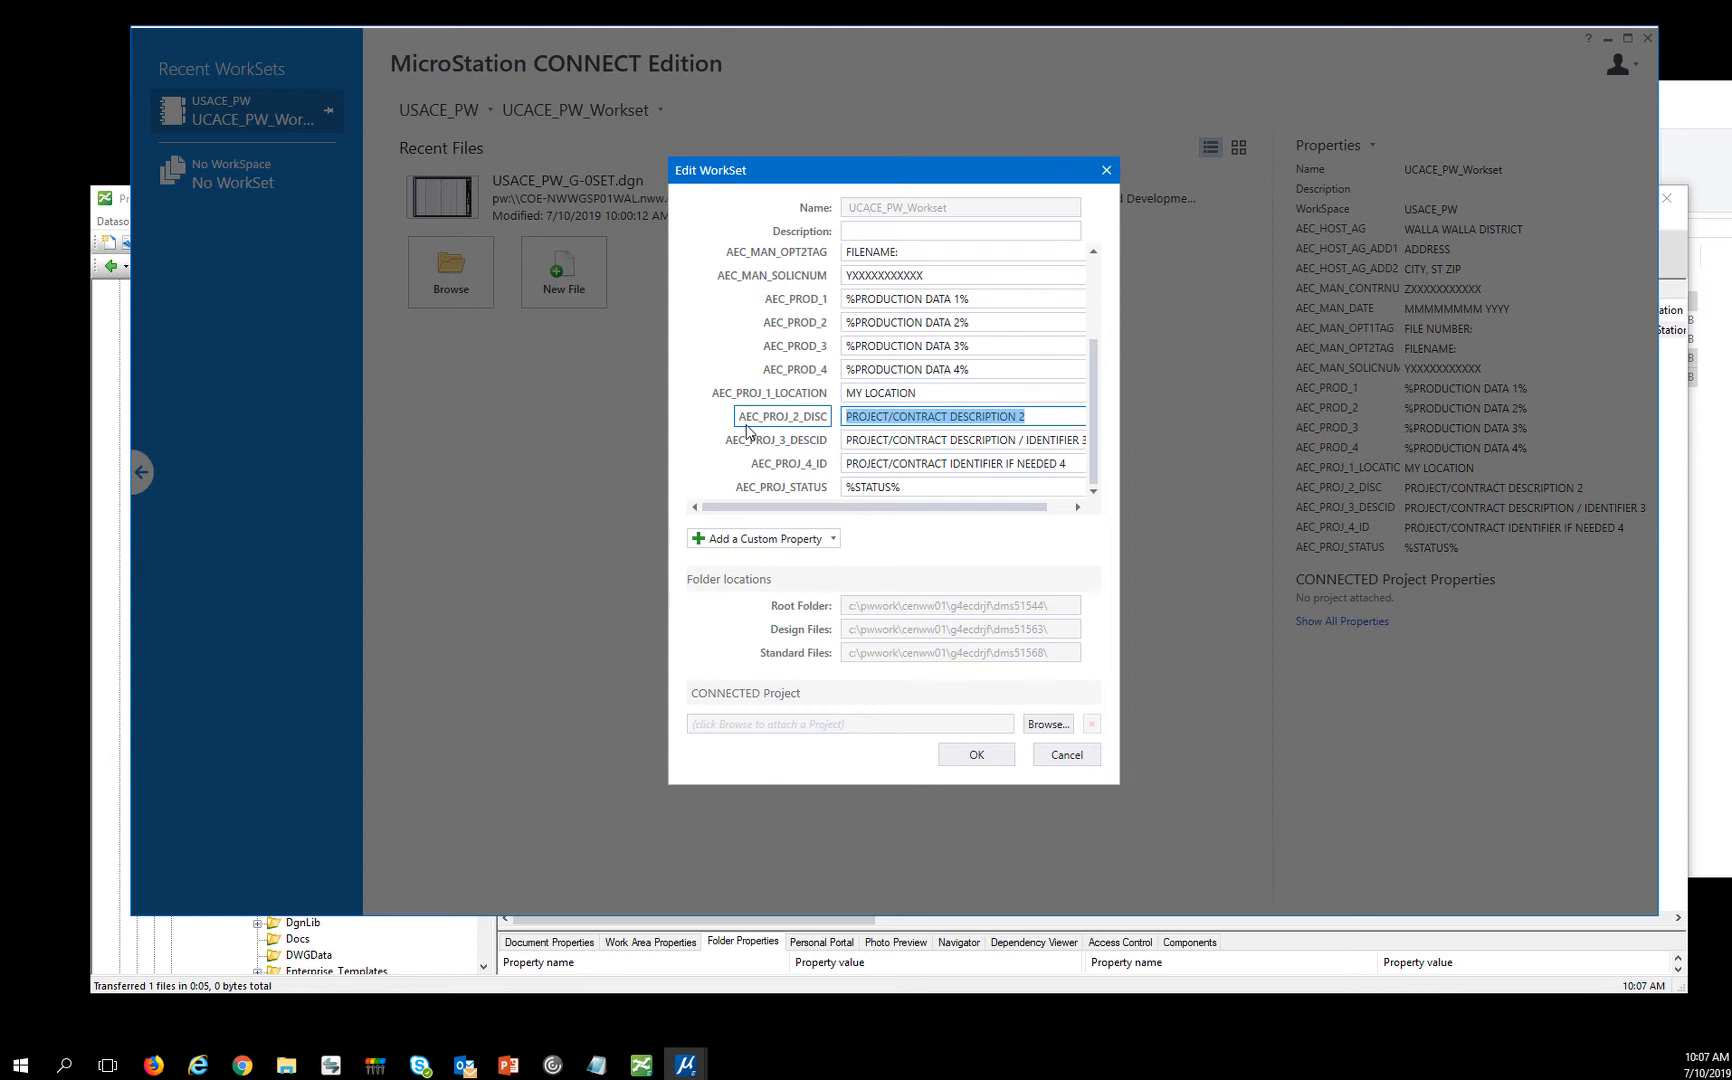
type("PROJECT DE")
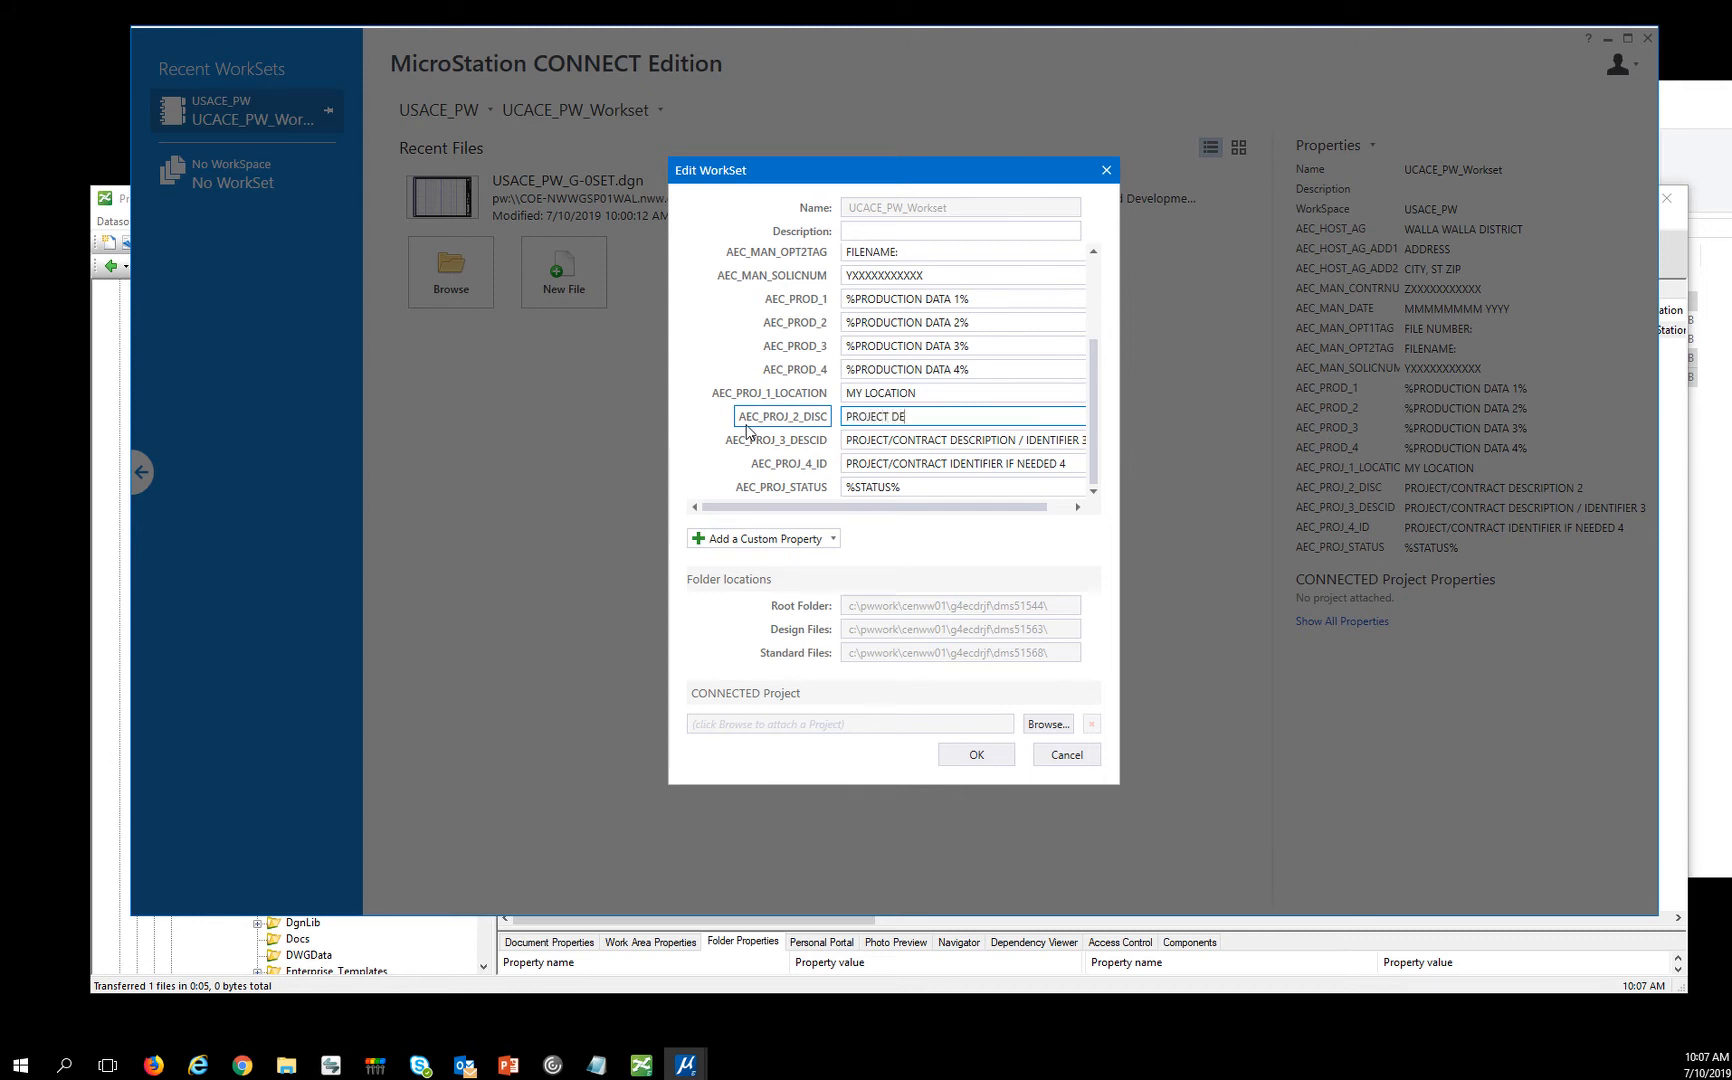
type("SCI")
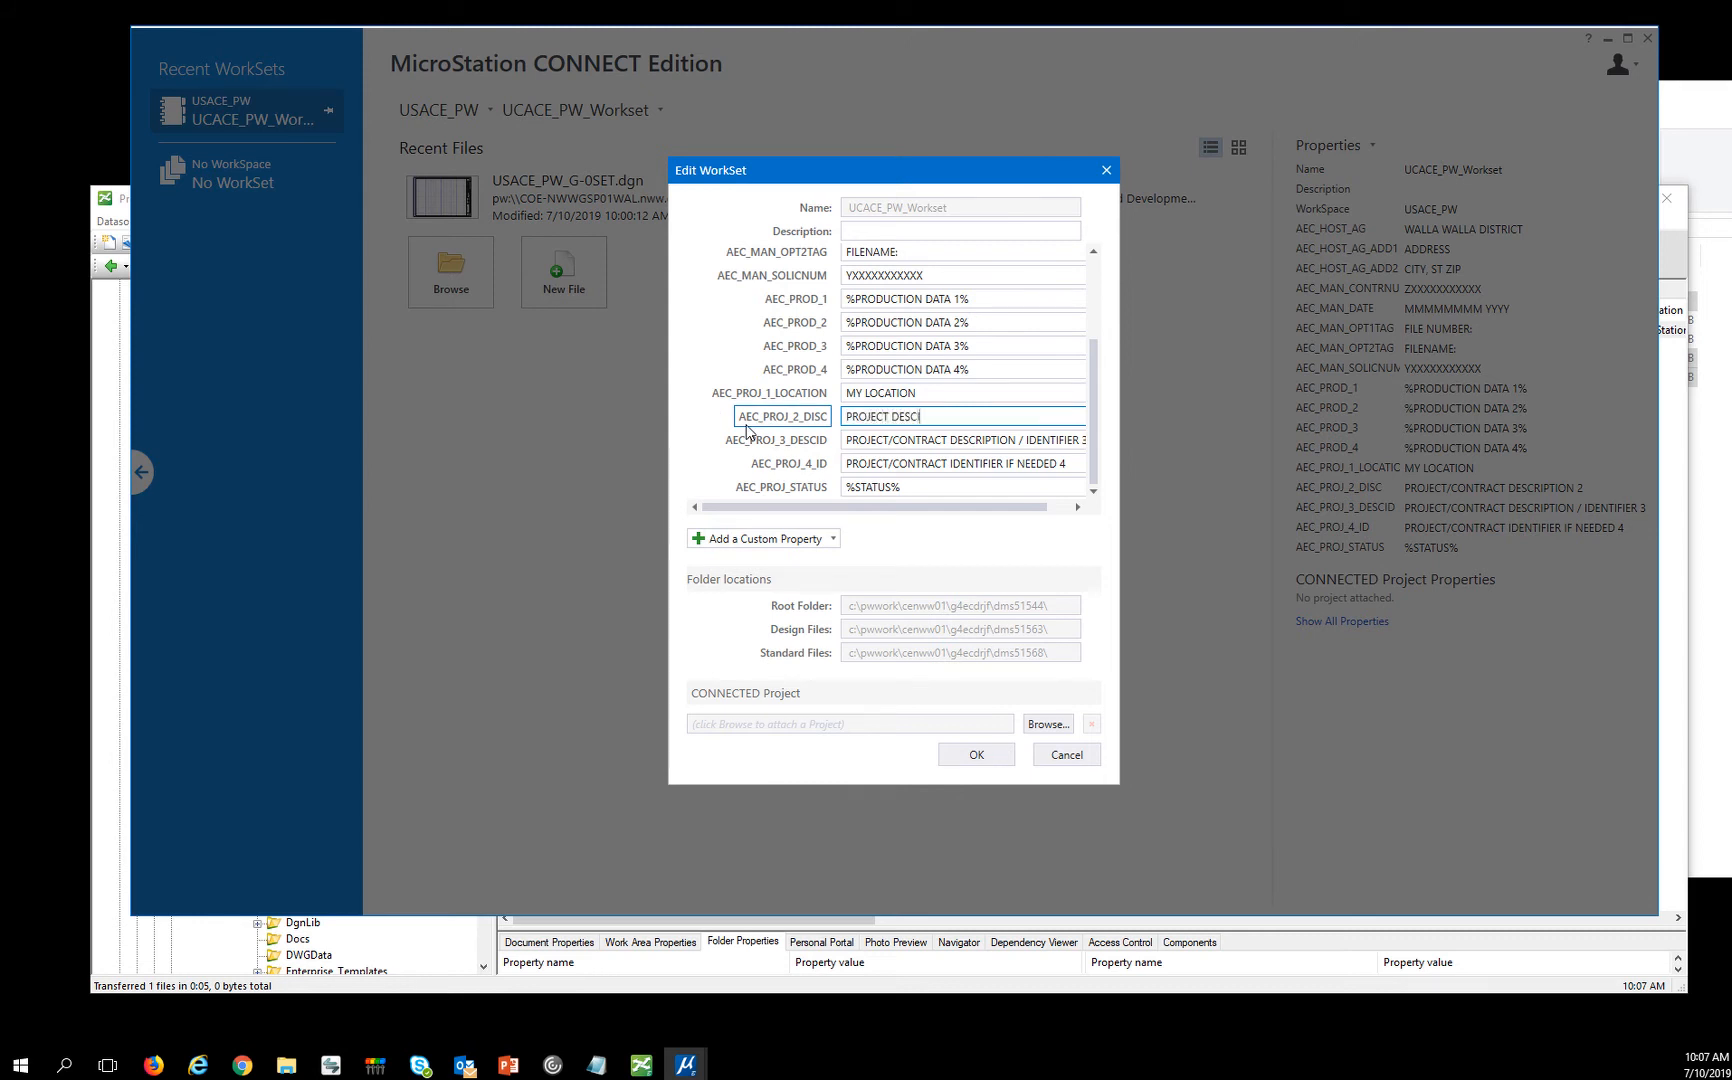
type("RIPTION")
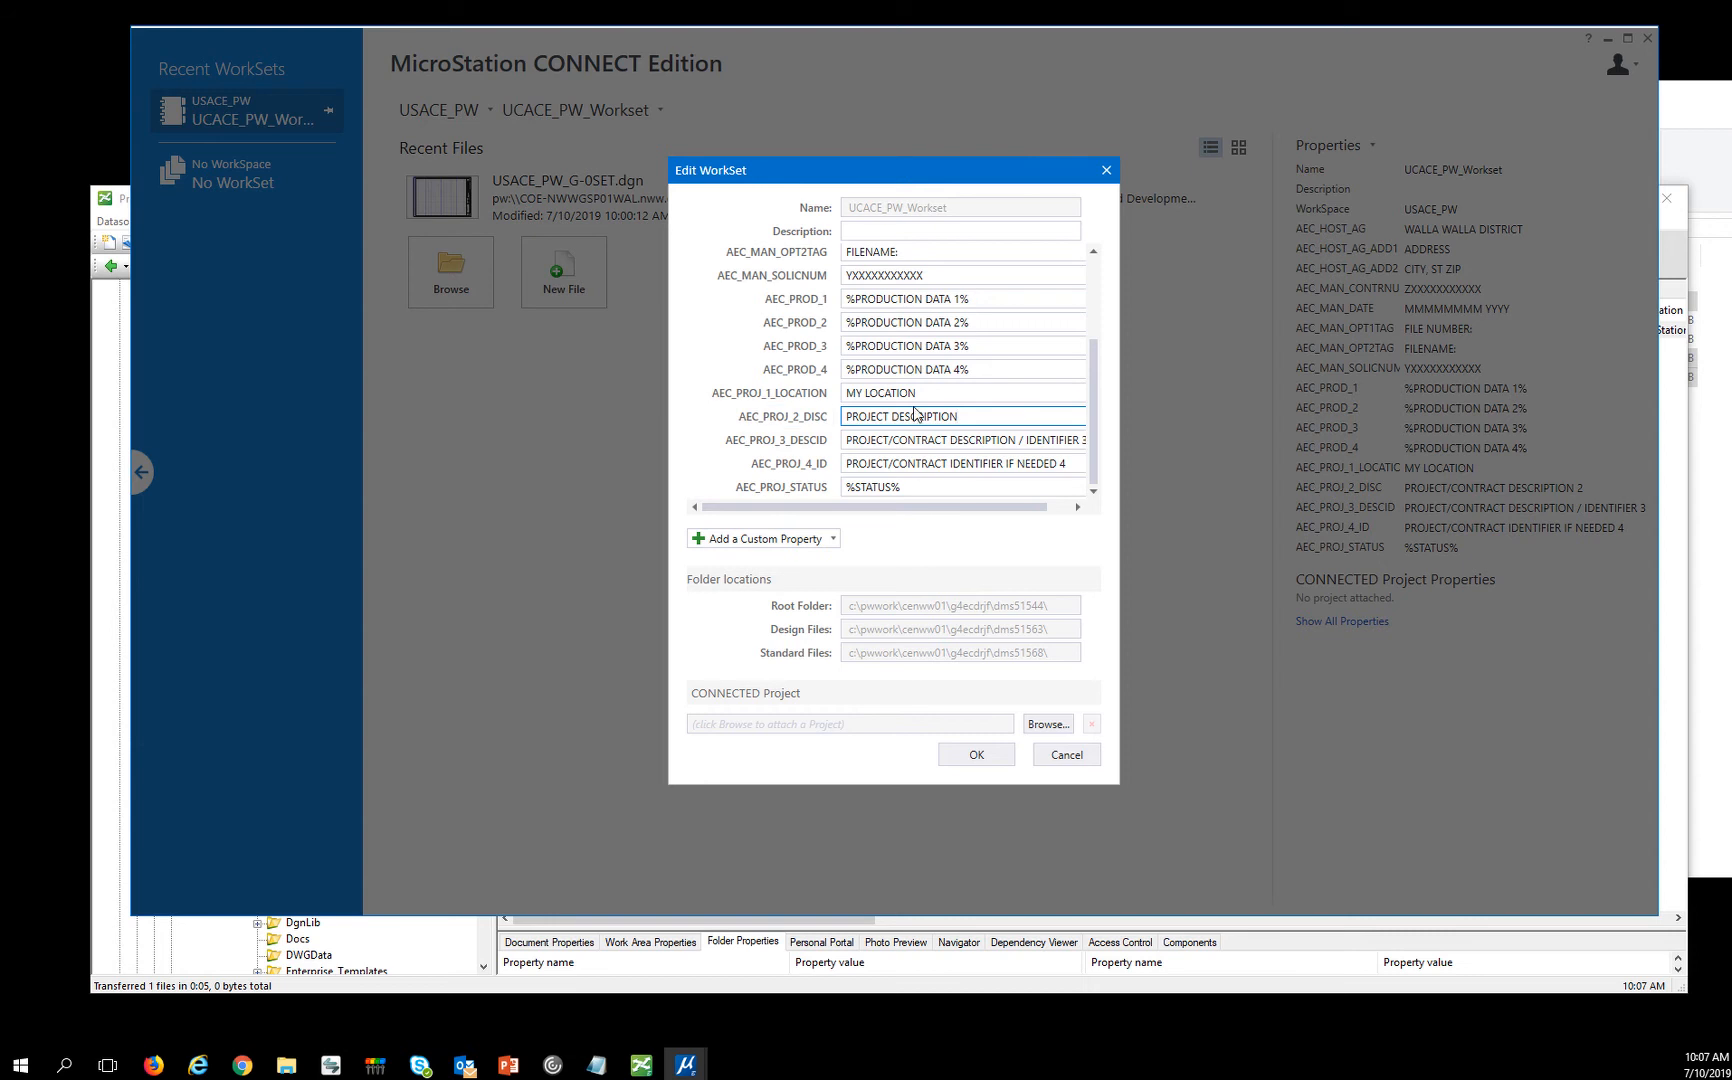
Clear the descriptor and ID fields, set status to DRAFT, and save the workset.
left_click(961, 440)
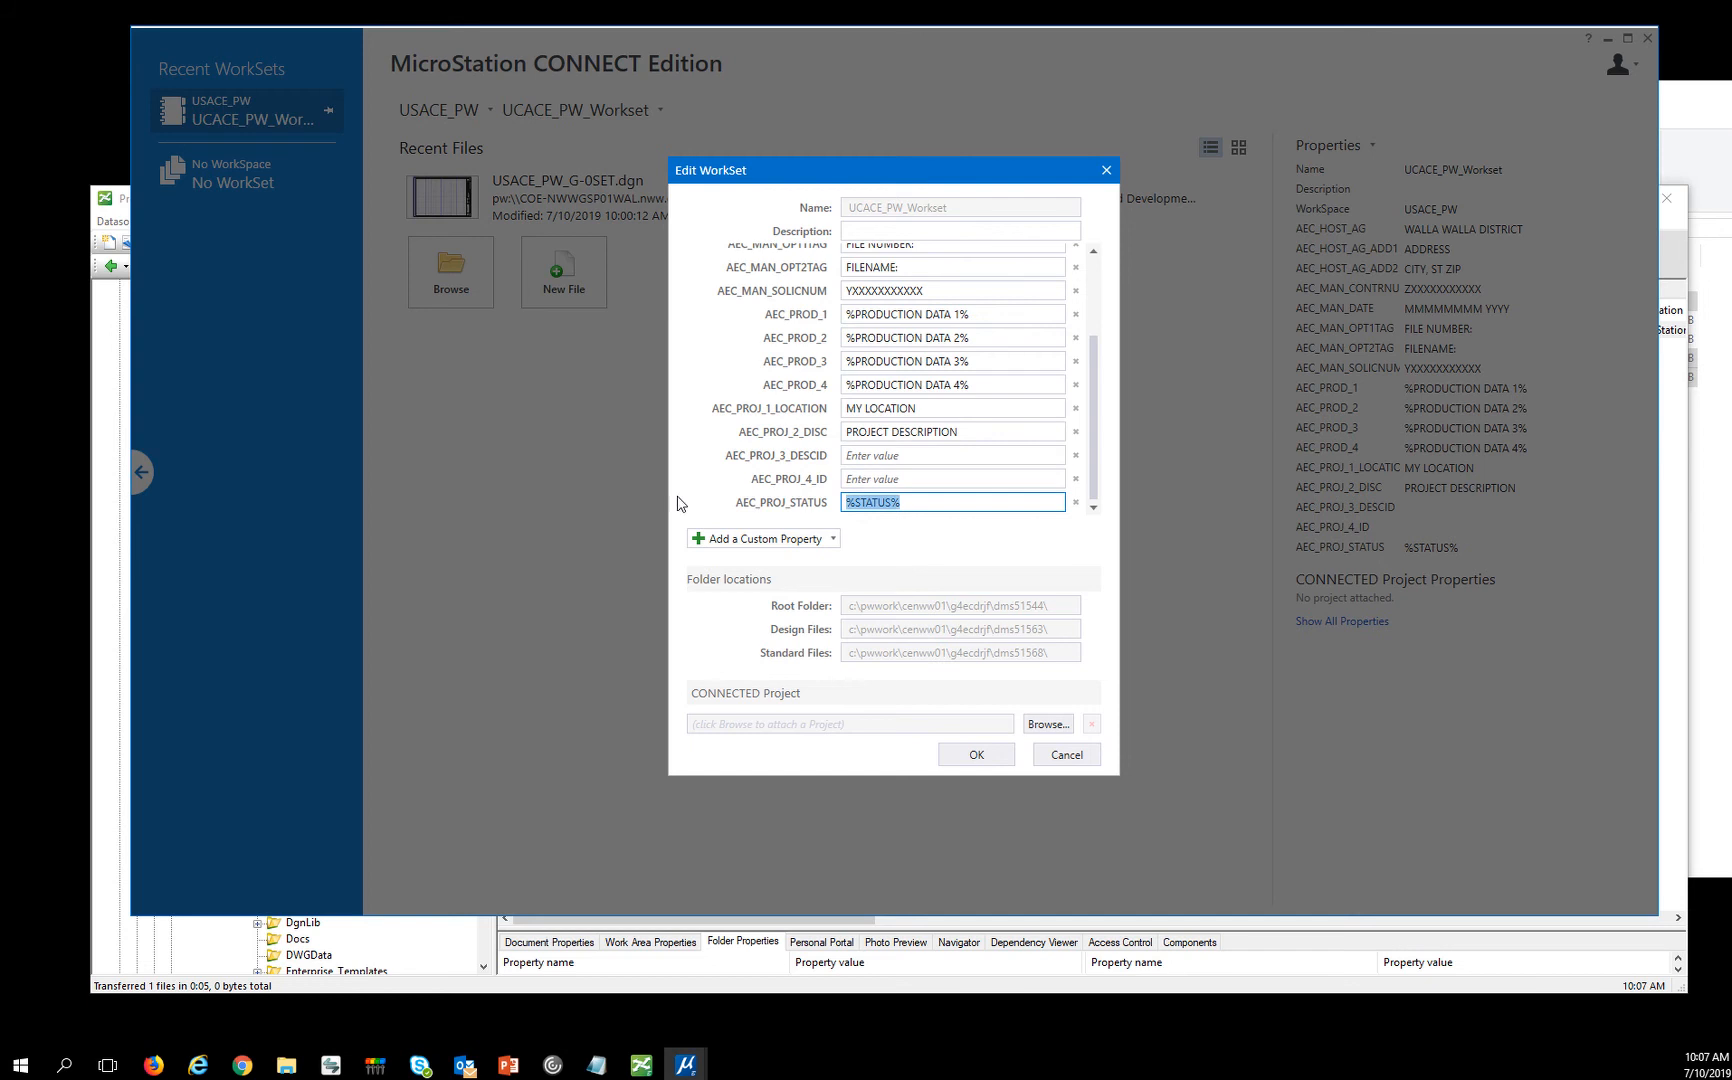
type("DRAFT")
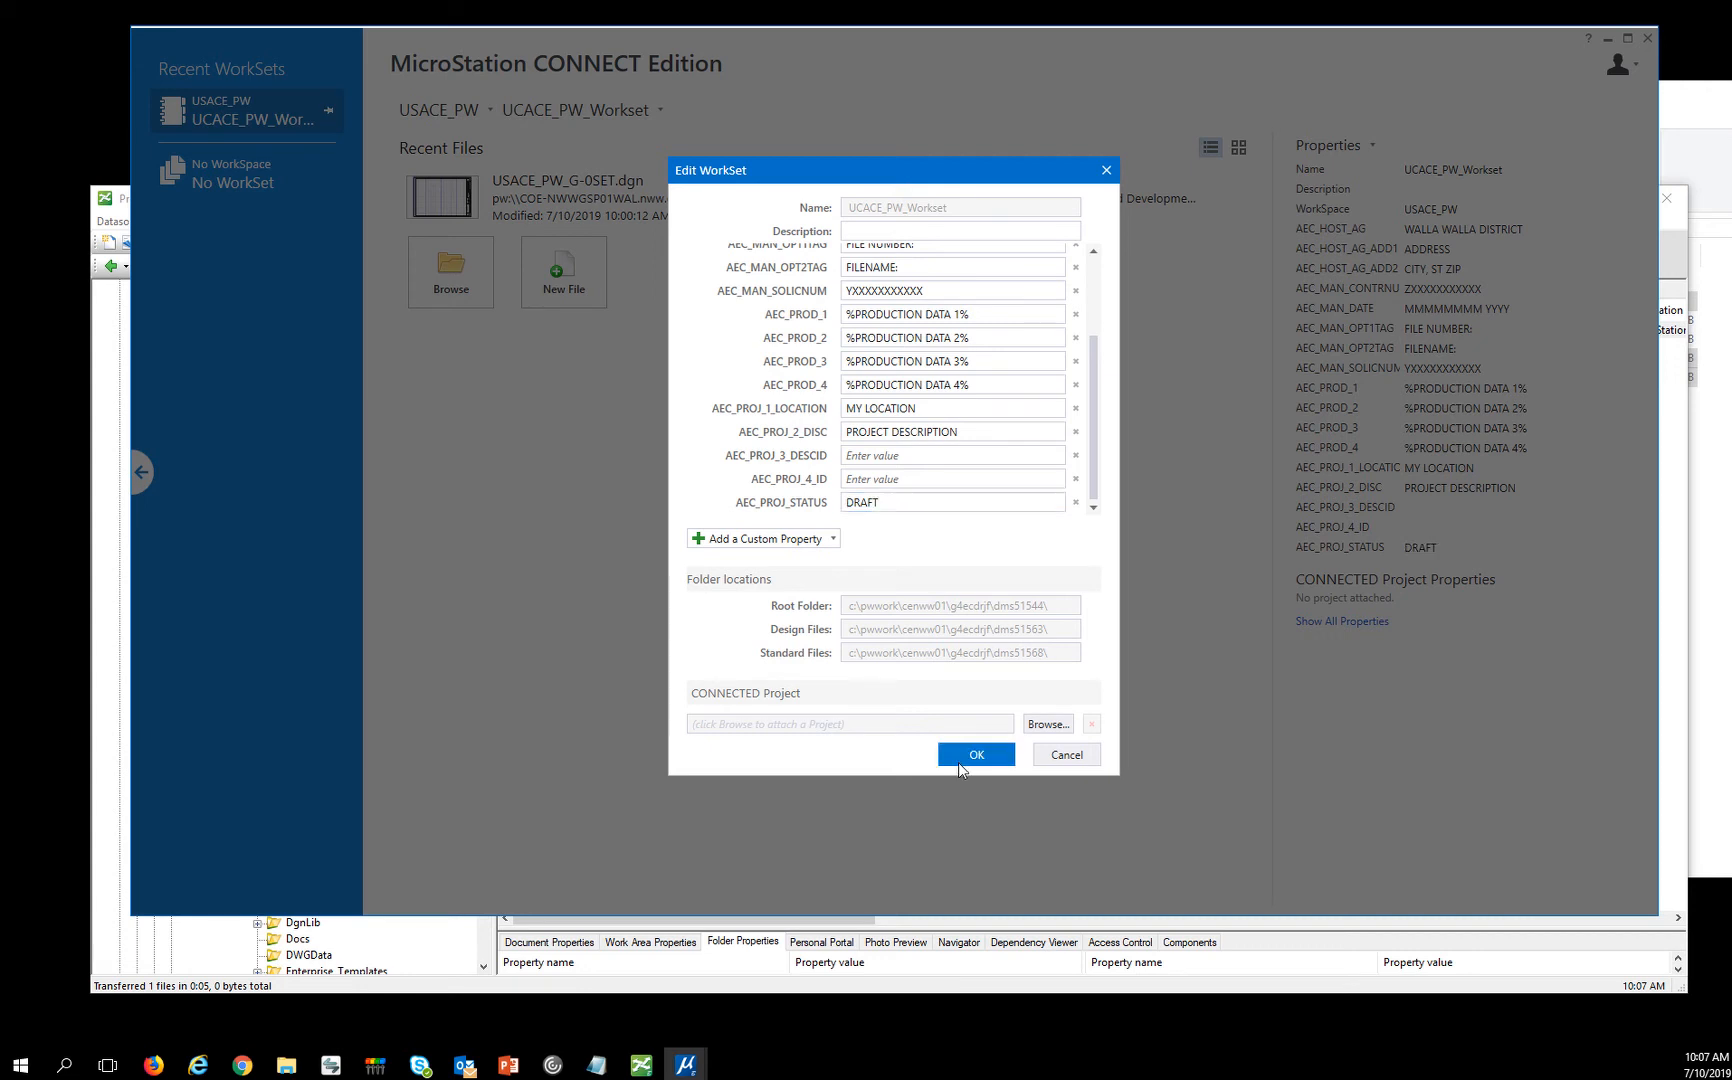
left_click(974, 754)
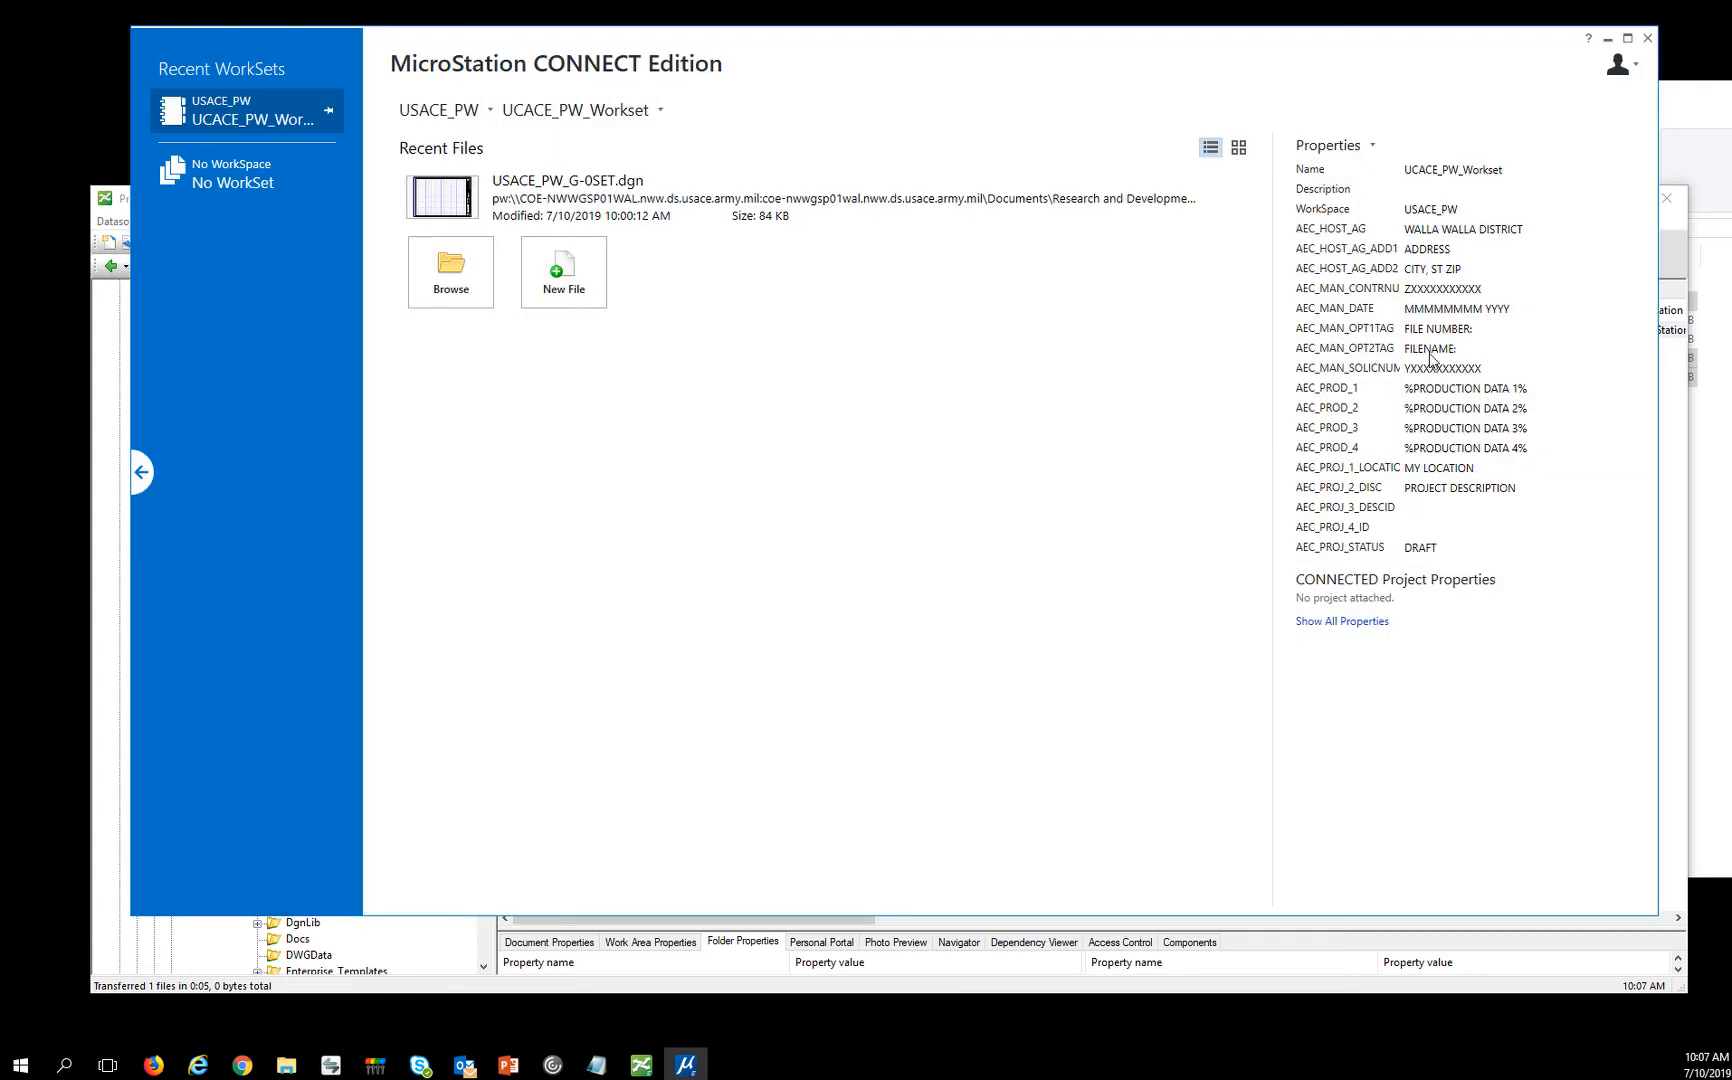
mouse_move(1583, 177)
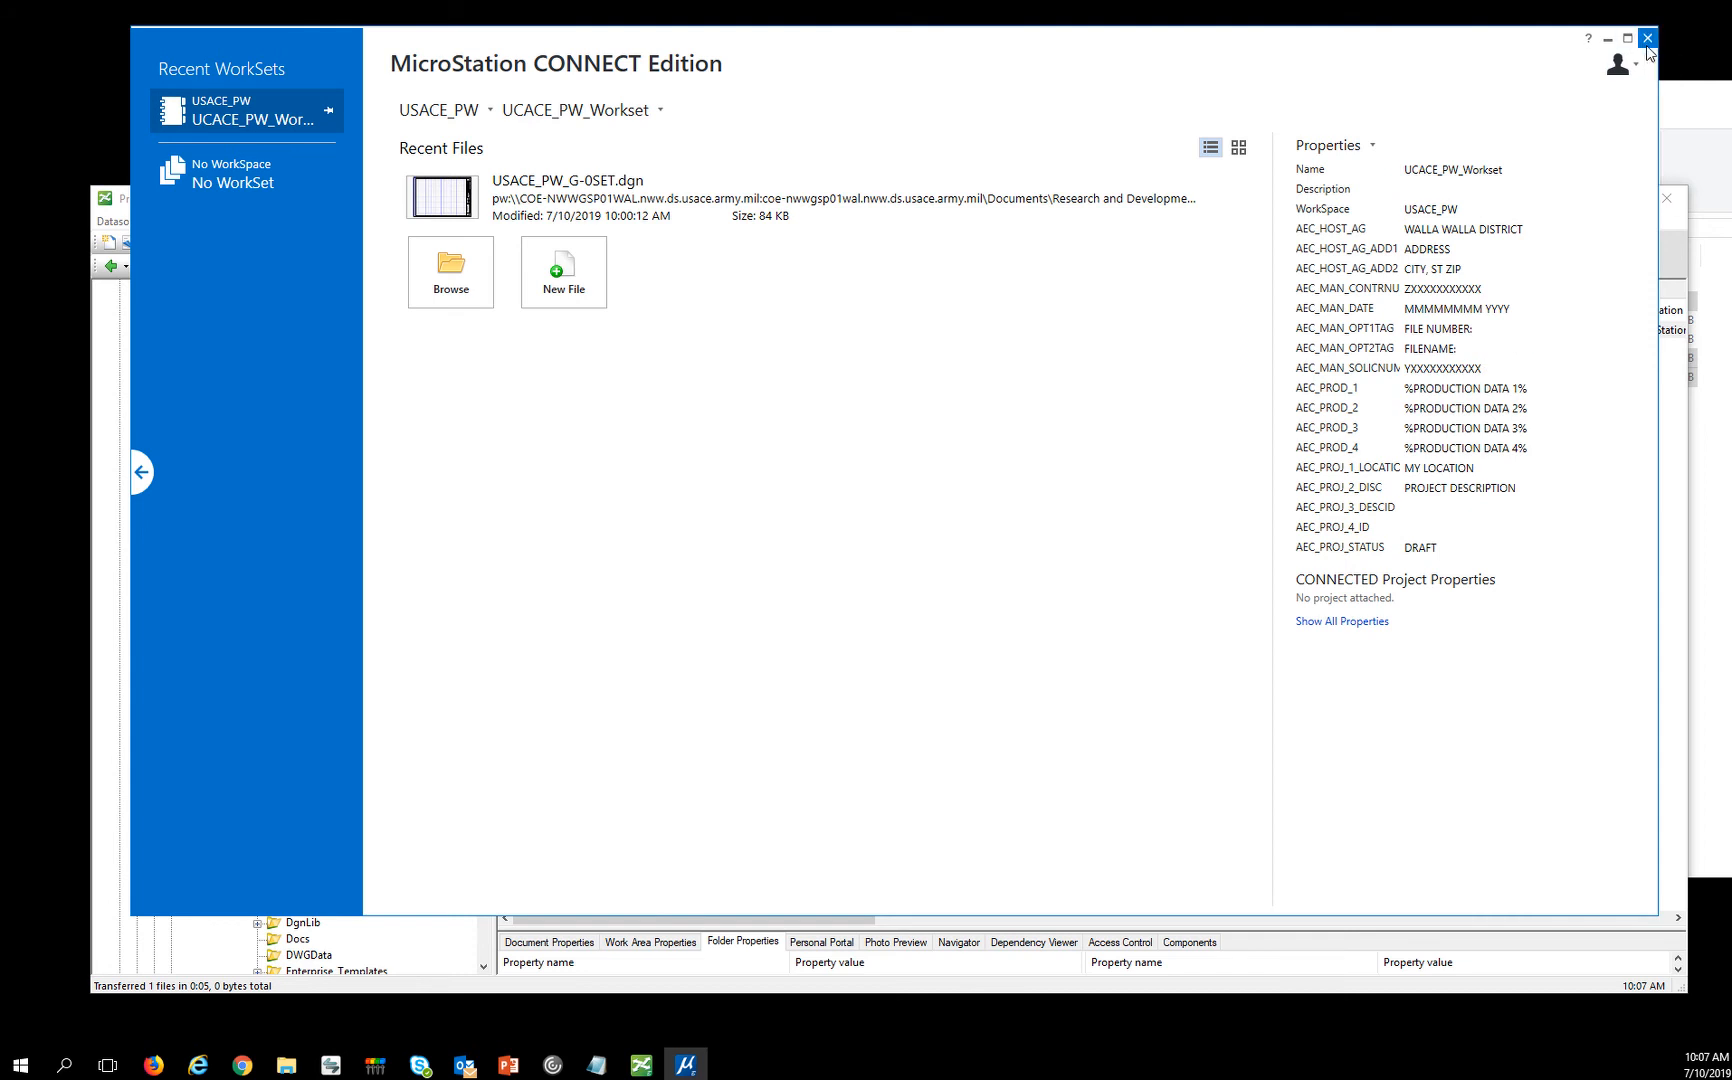
mouse_move(897, 579)
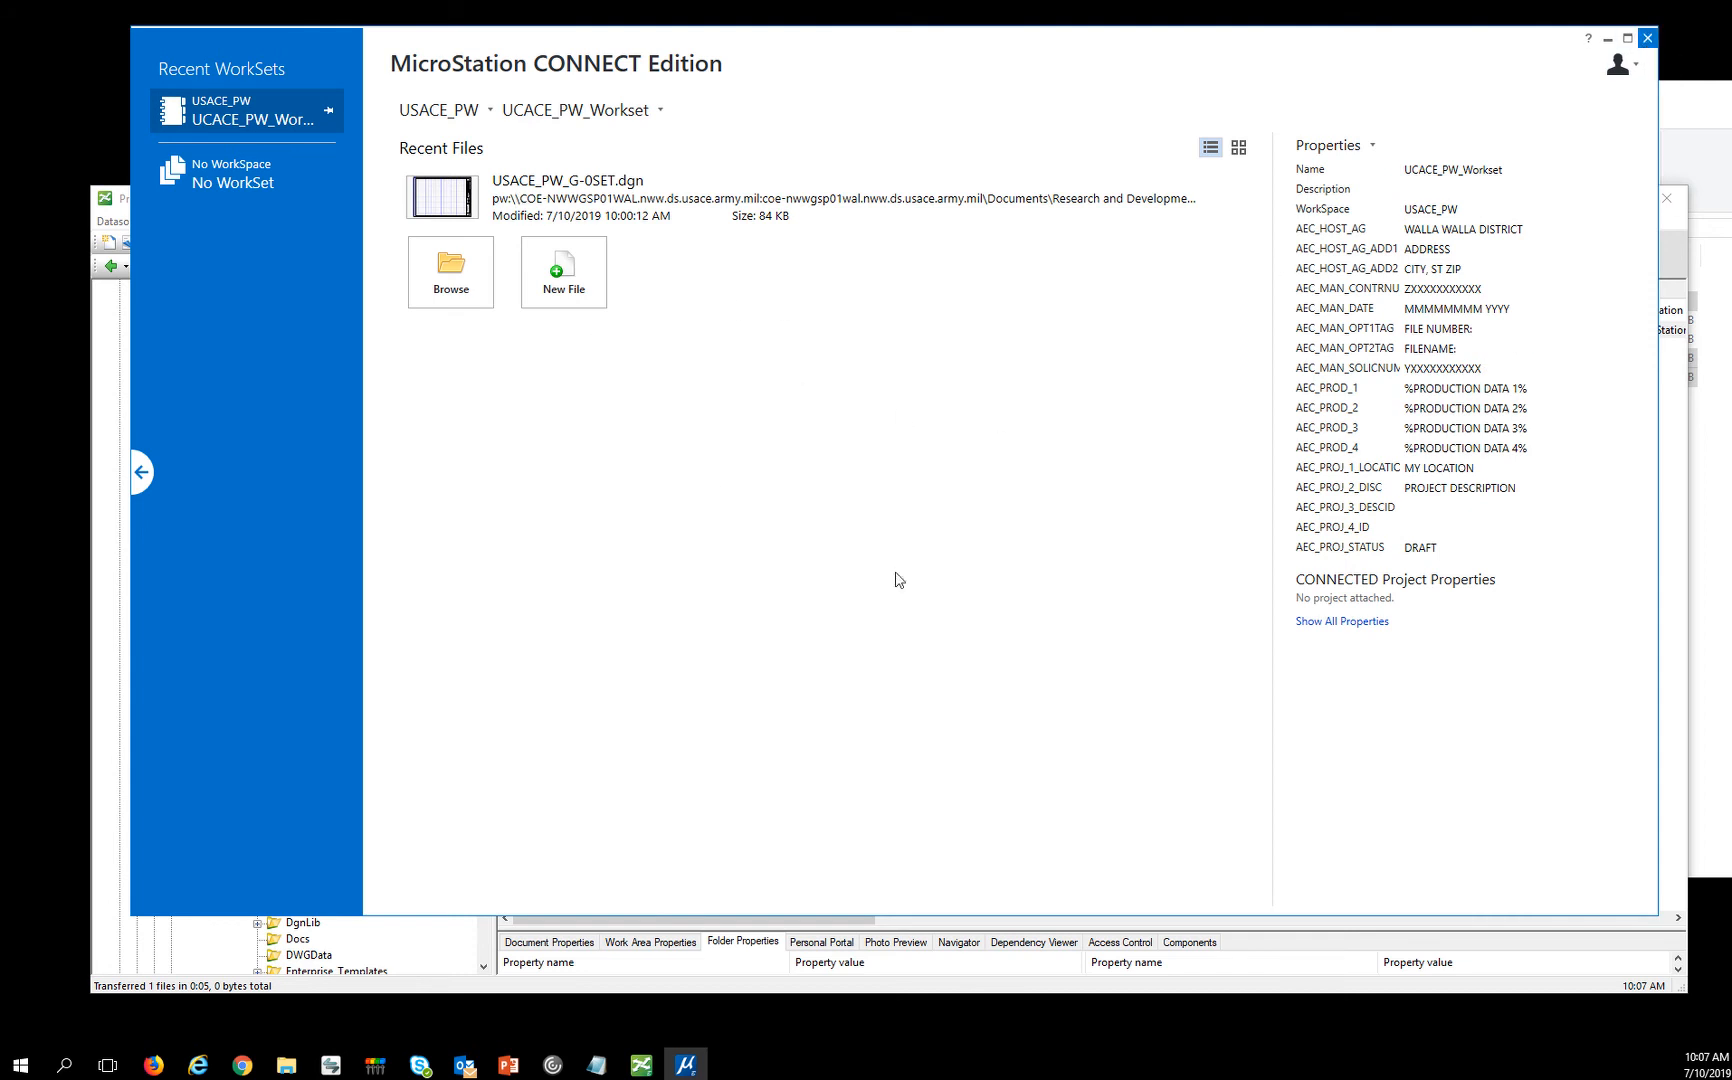
mouse_move(500, 510)
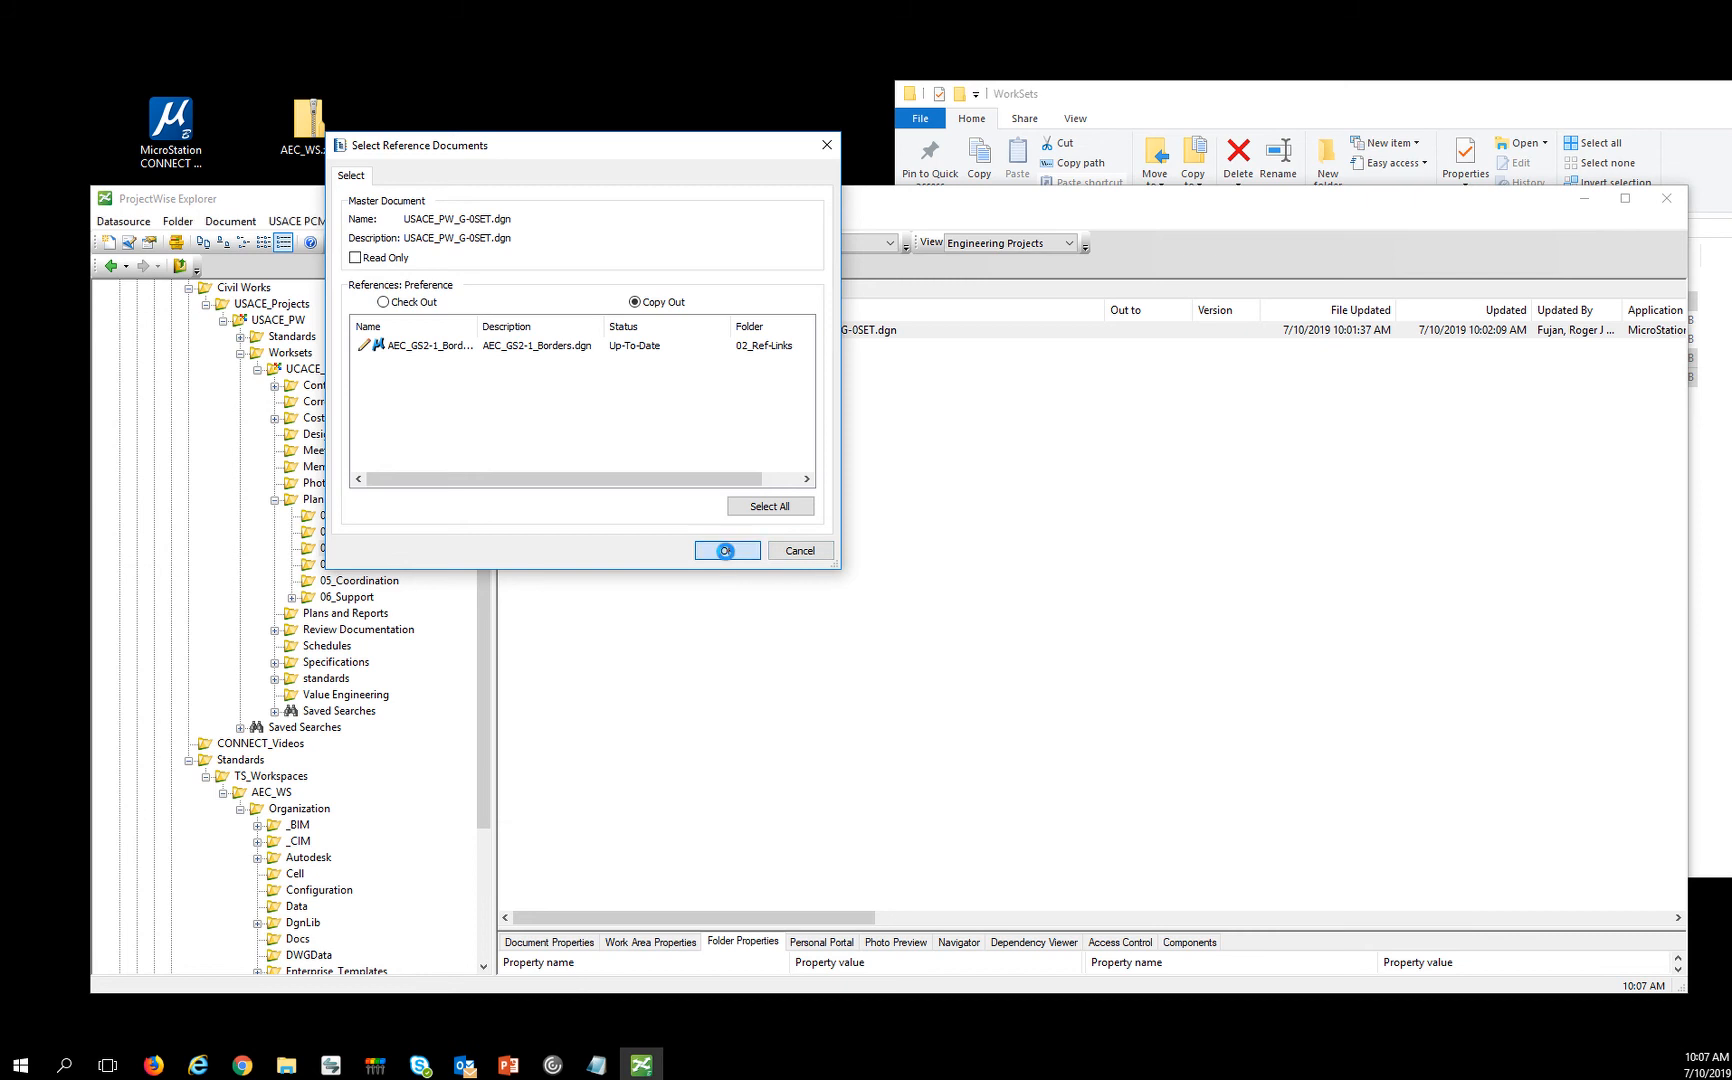
Confirm opening USACE_PW_G-0SET.dgn with its border reference copied out.
left_click(726, 550)
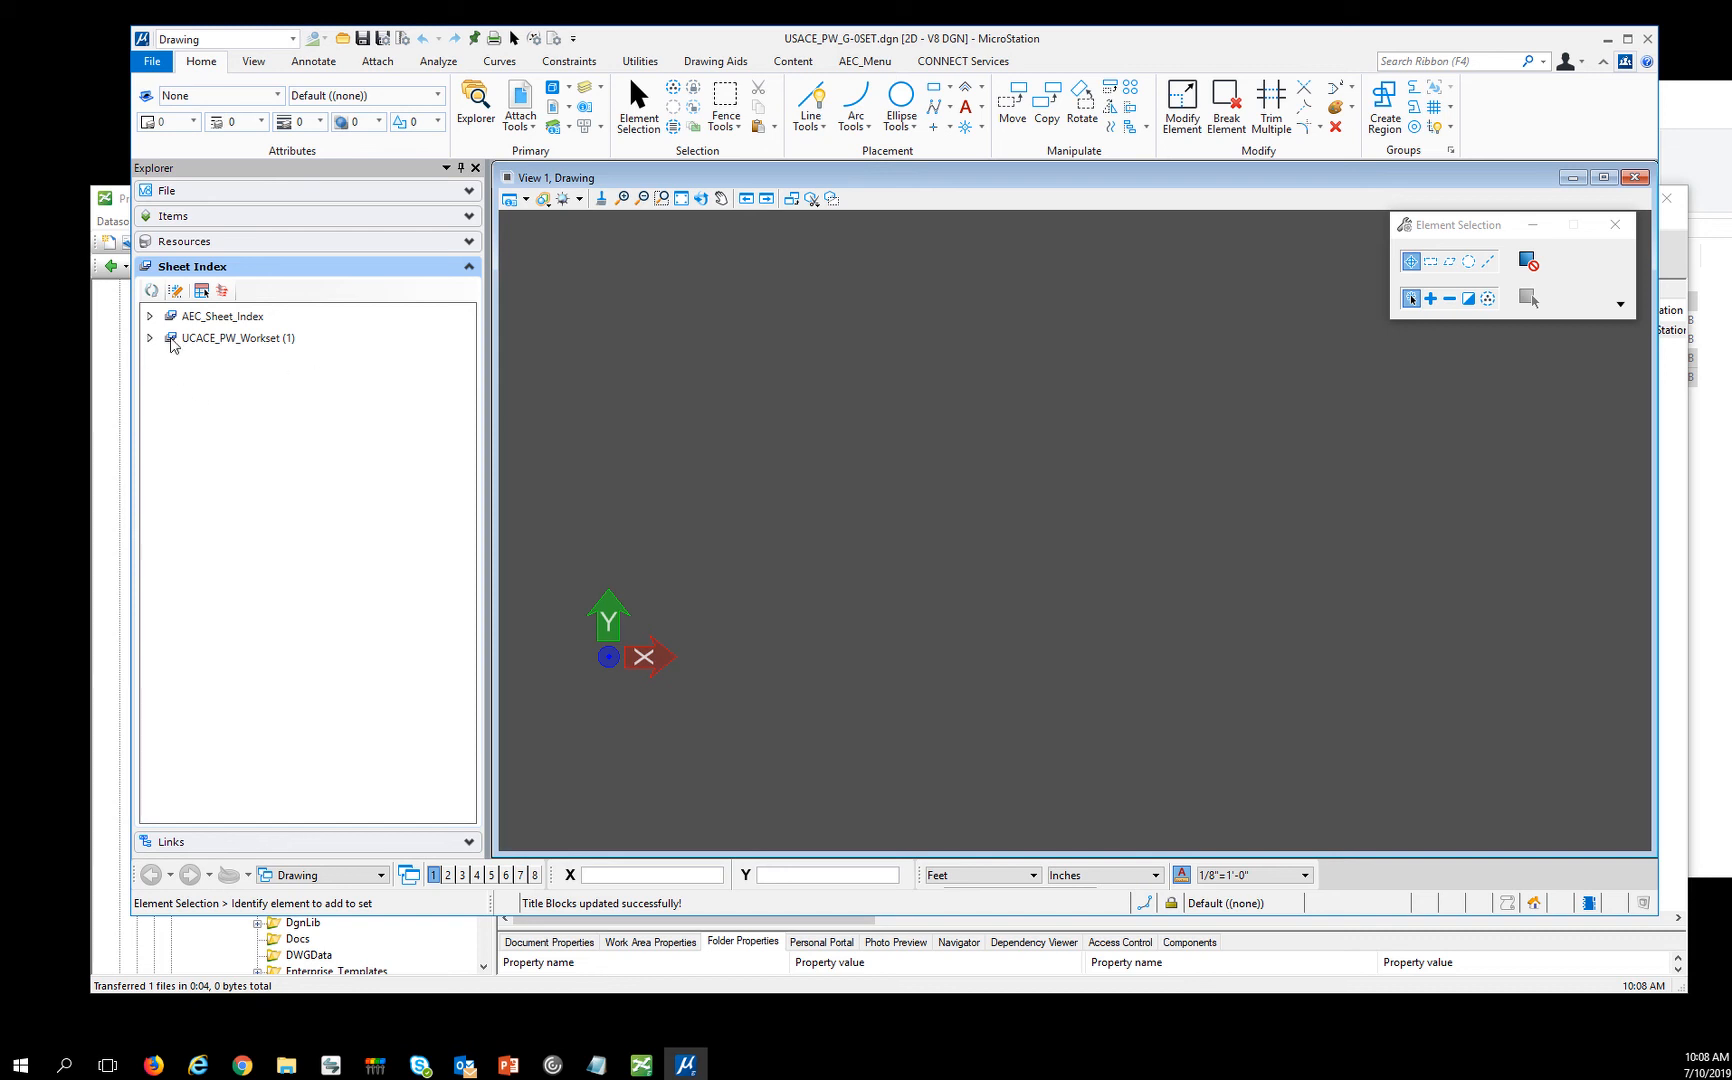
Open G-001 Cover Sheet under UCACE_PW_Workset > G General > G-0 General, then show Annotate tools.
left_click(167, 338)
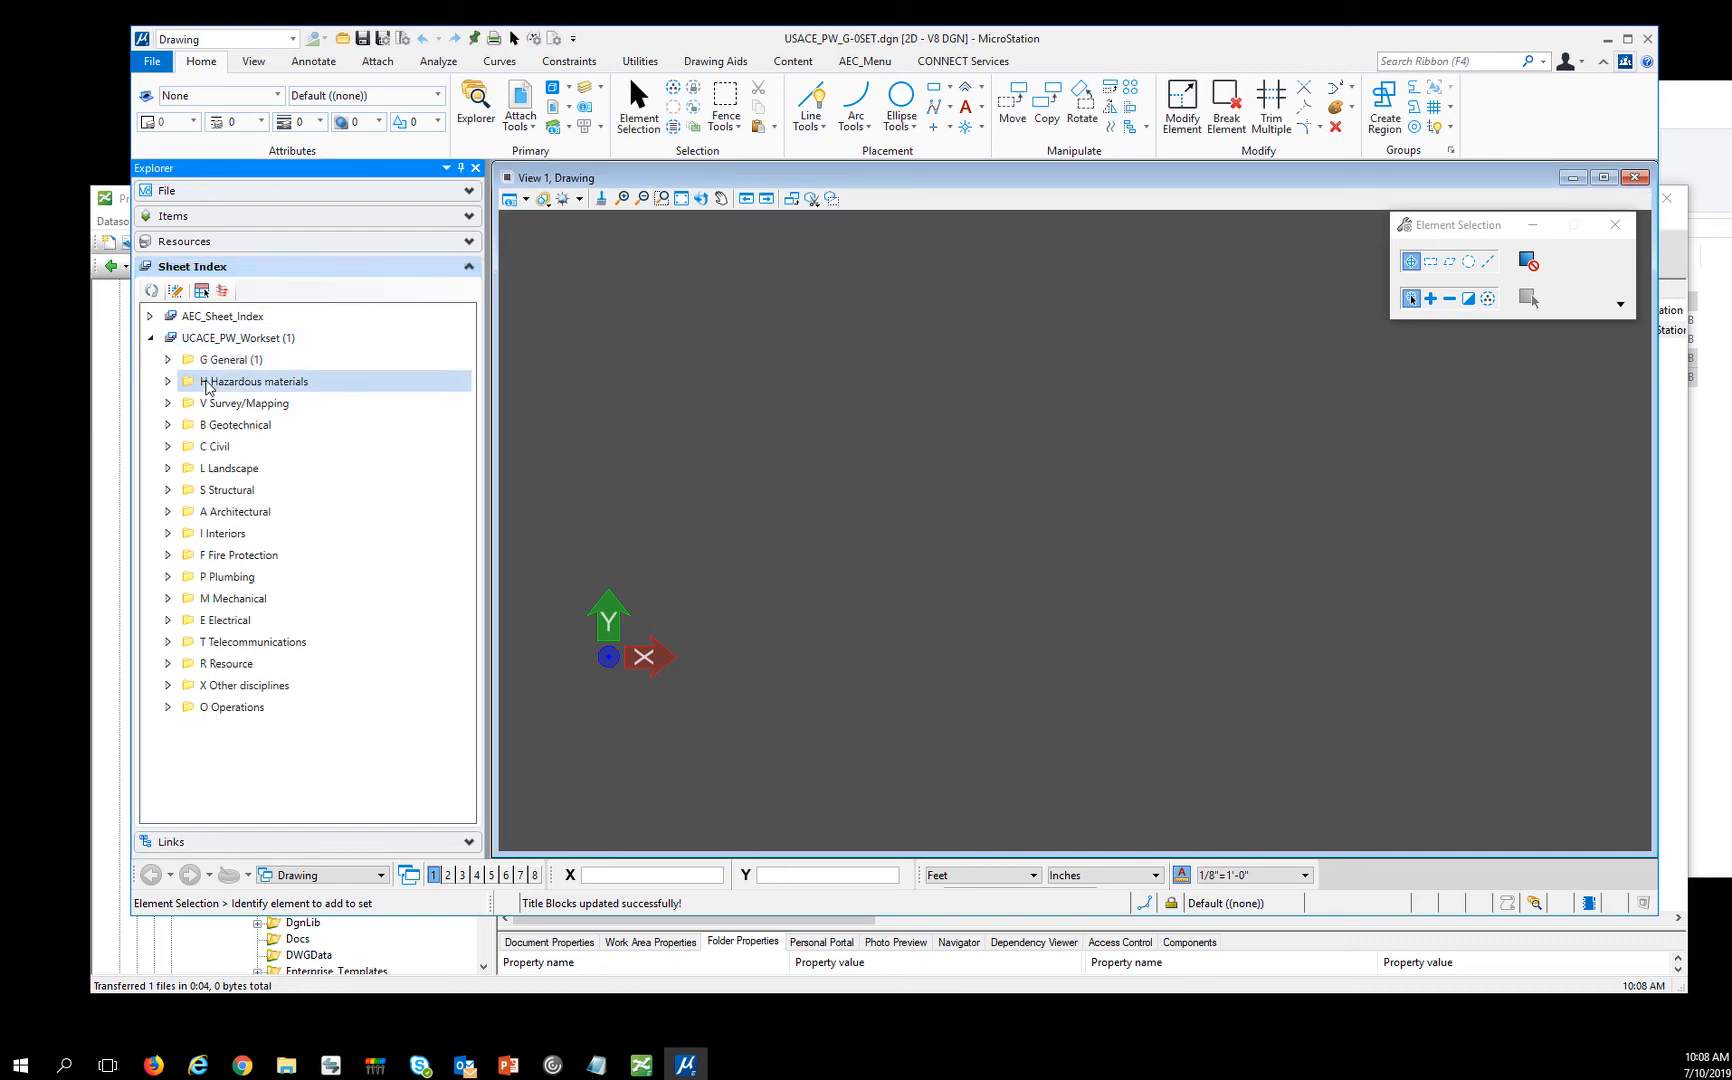
left_click(168, 359)
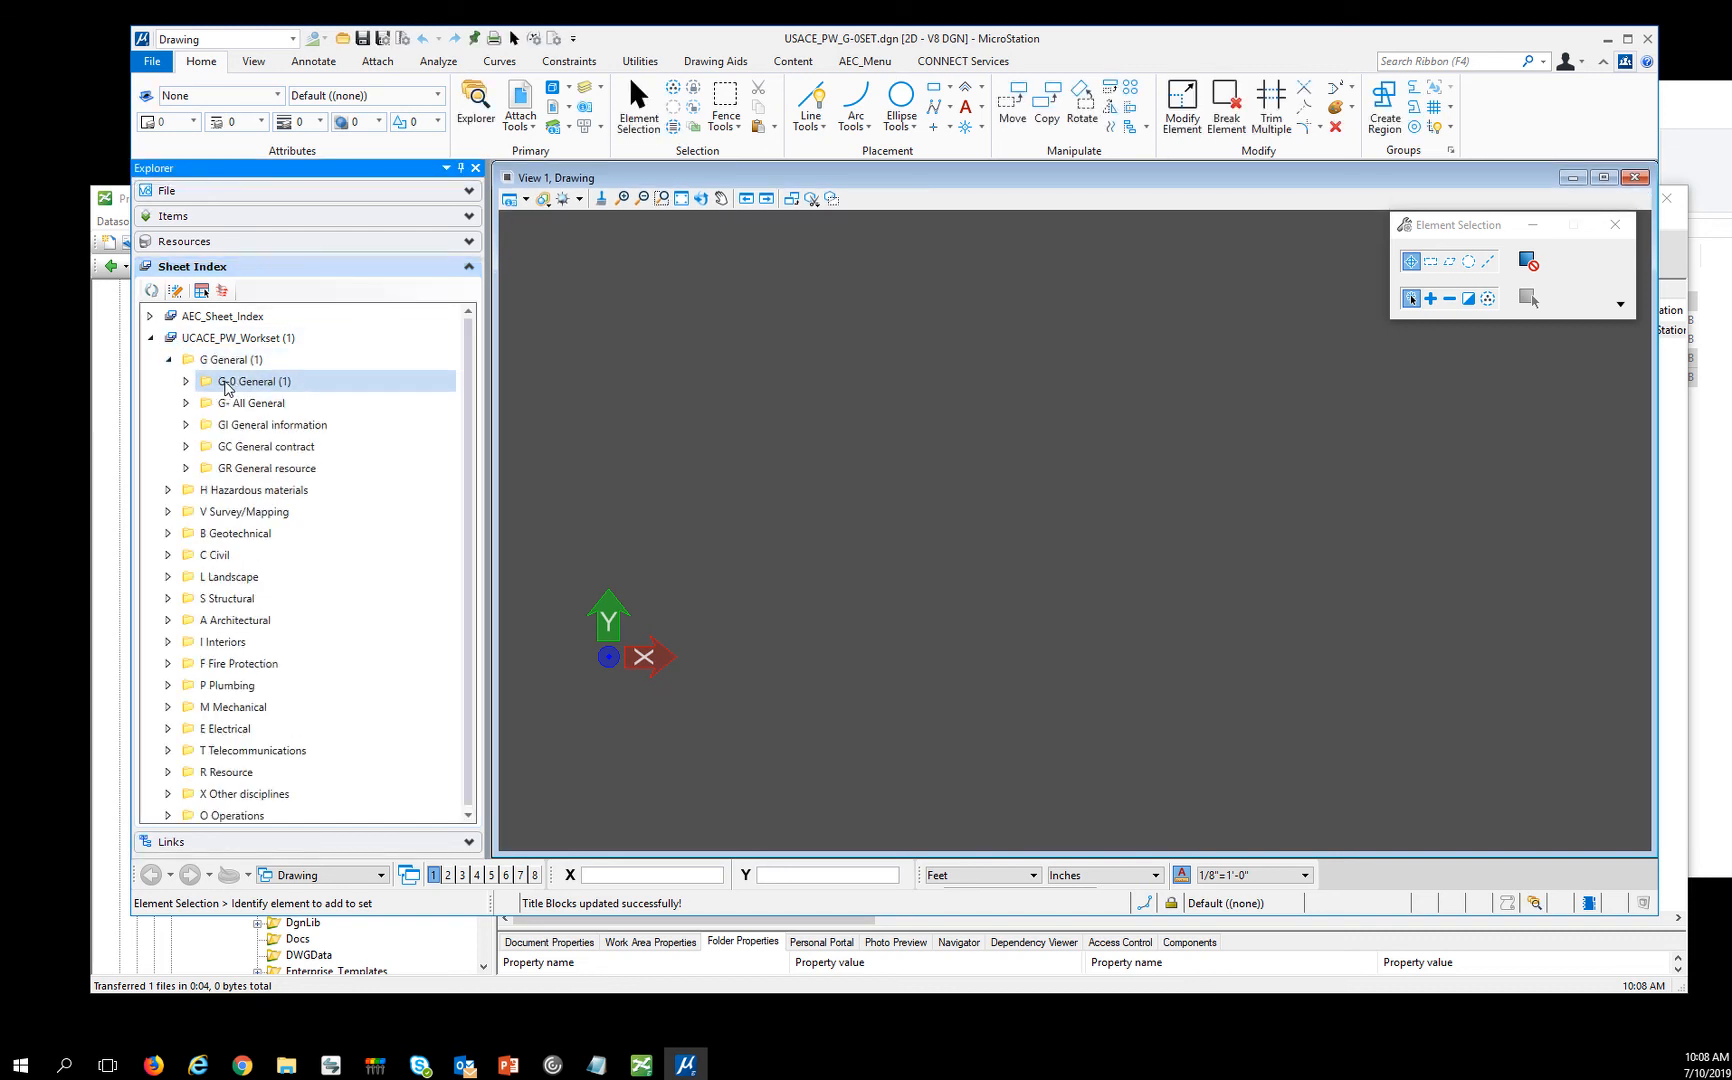
left_click(188, 381)
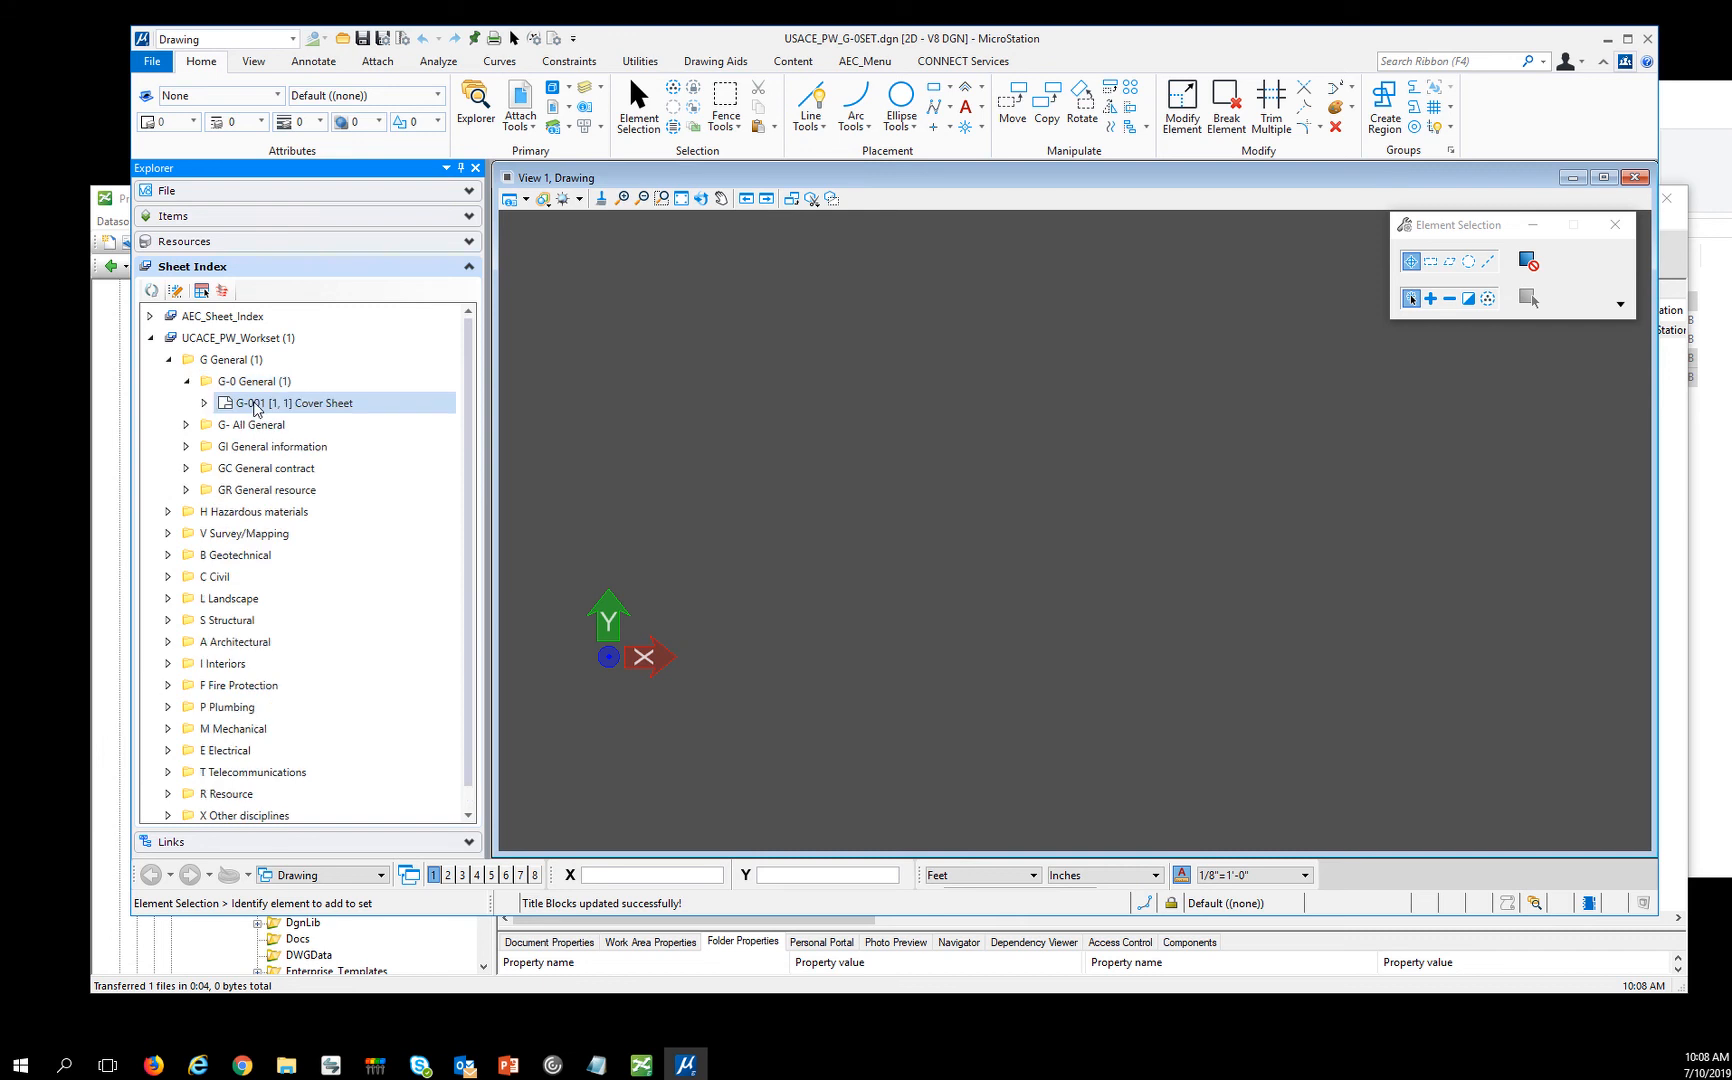
double_click(293, 402)
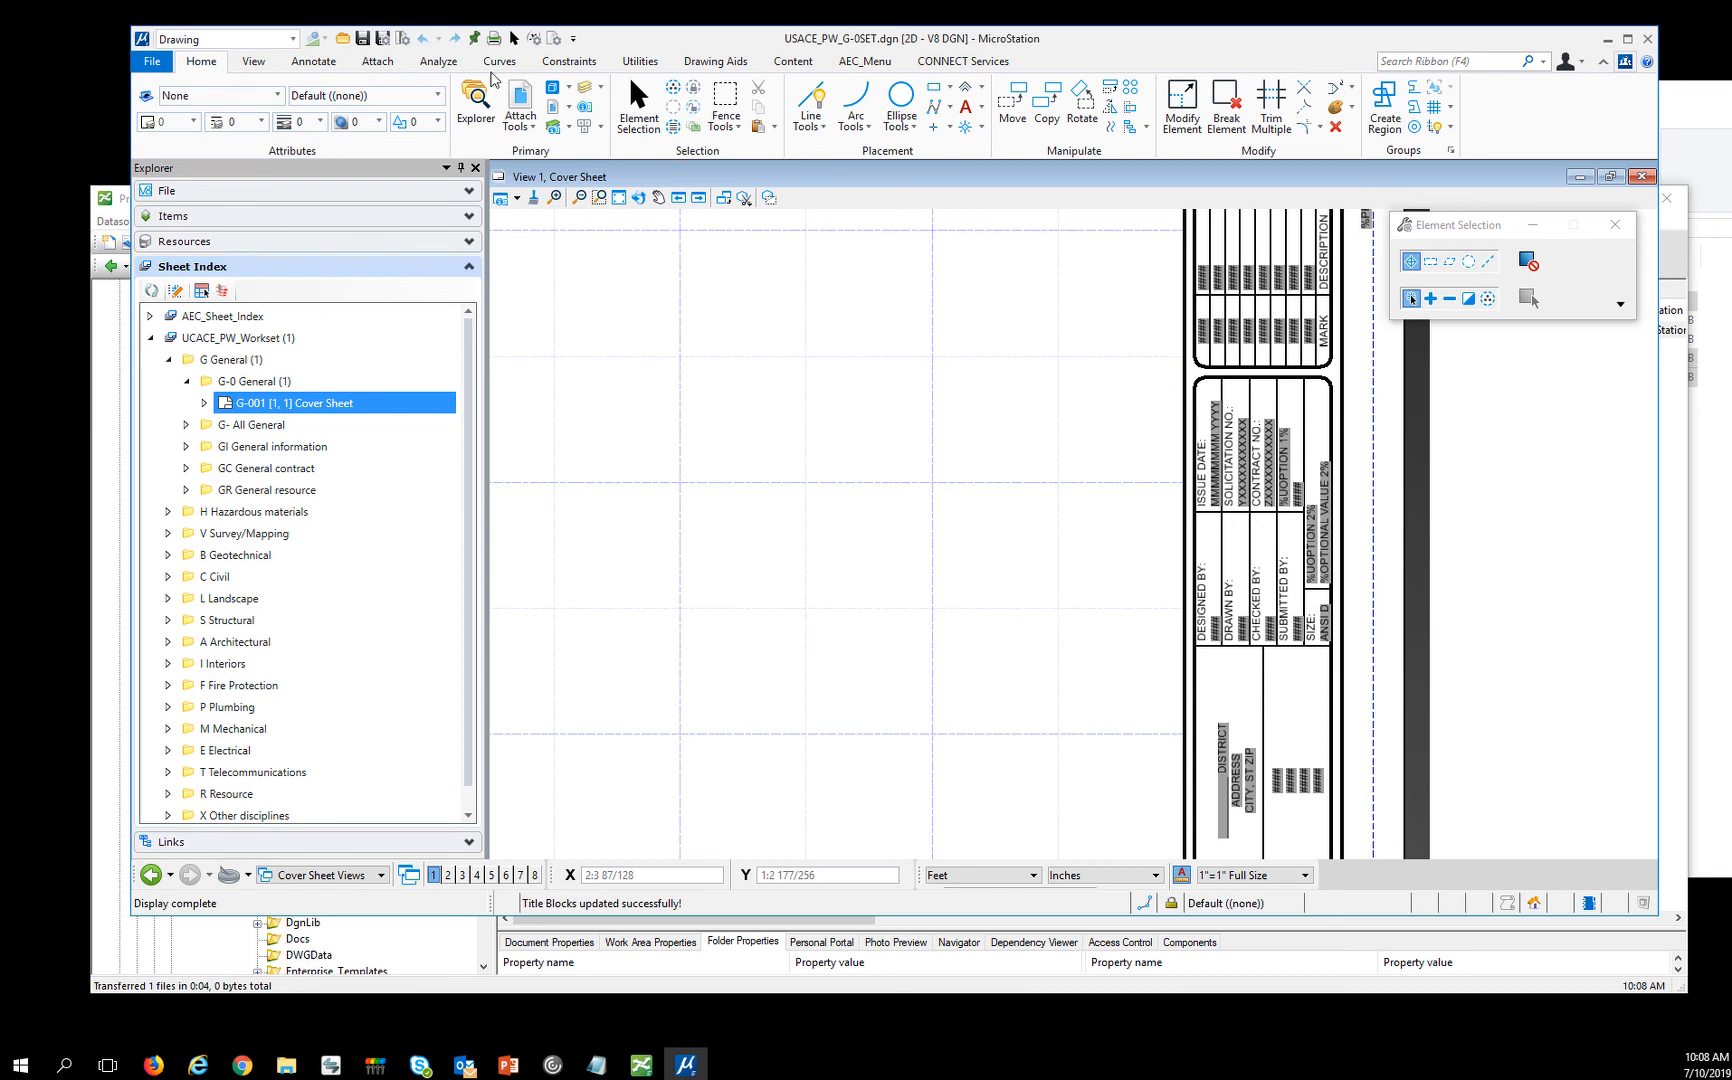
left_click(313, 61)
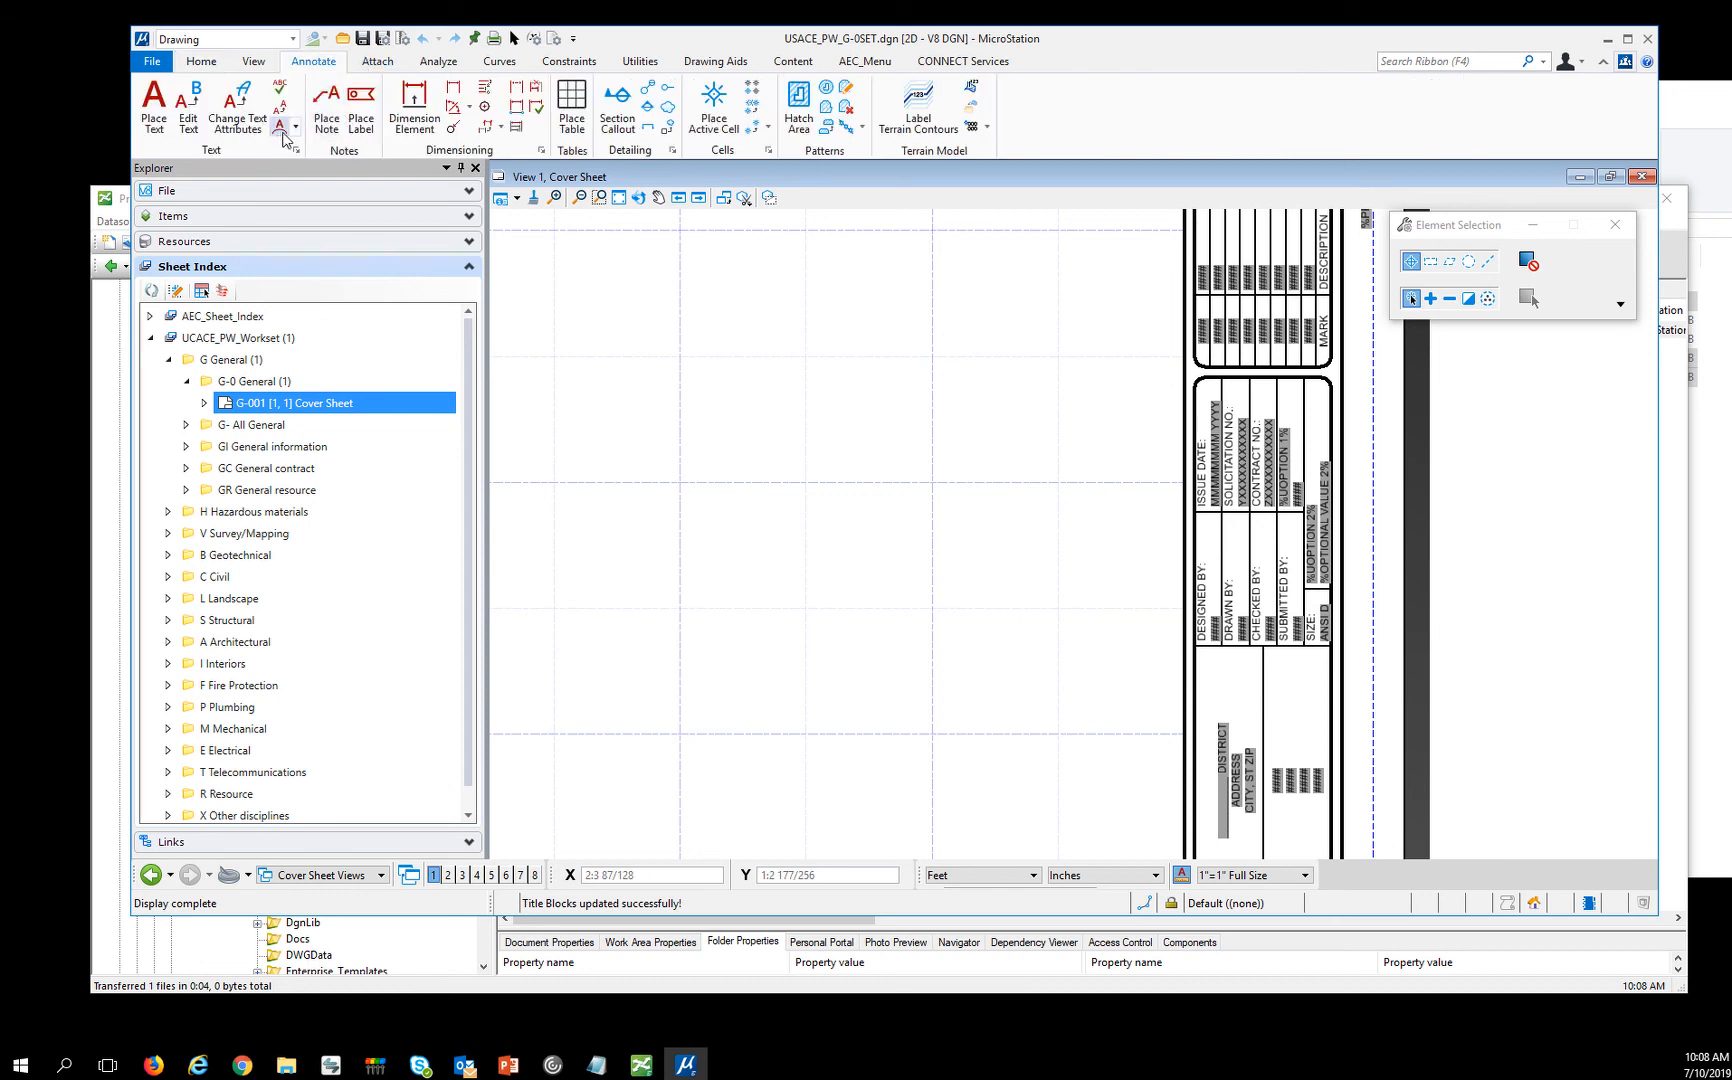